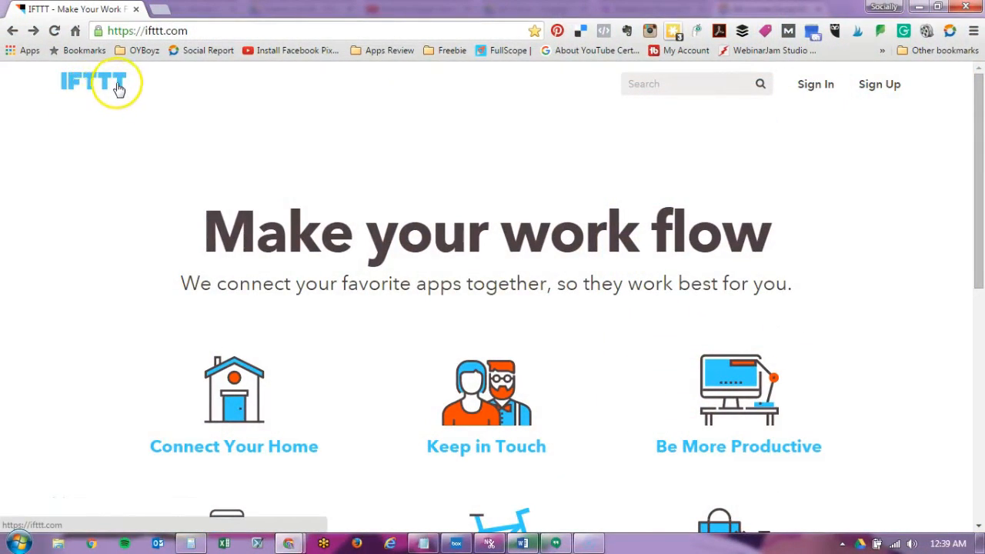
{"action": "mouse_move", "coordinate": [120, 87]}
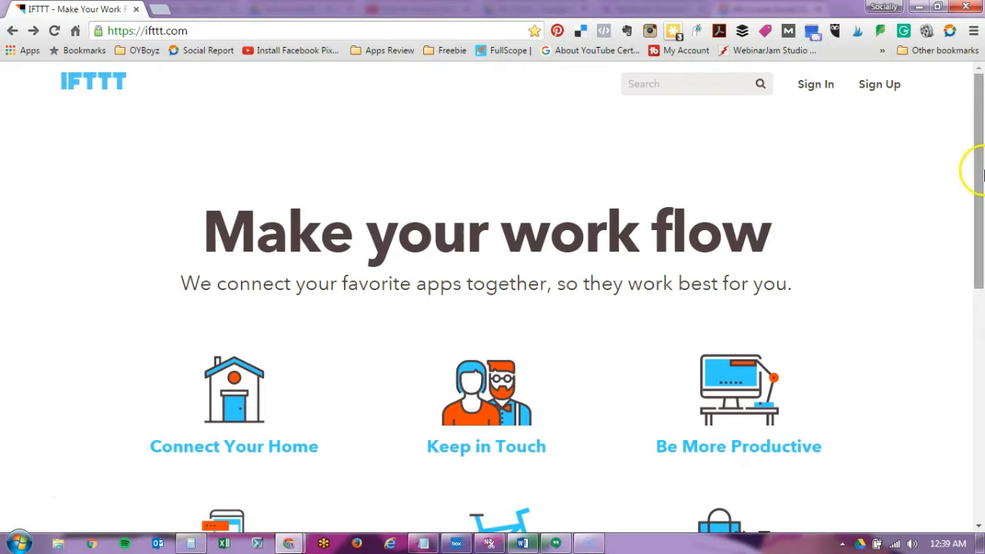
Step: Scroll the homepage down to 'Works great with' and choose 'View all 241 services'
{"action": "scroll", "scroll_direction": "down", "scroll_amount": 3}
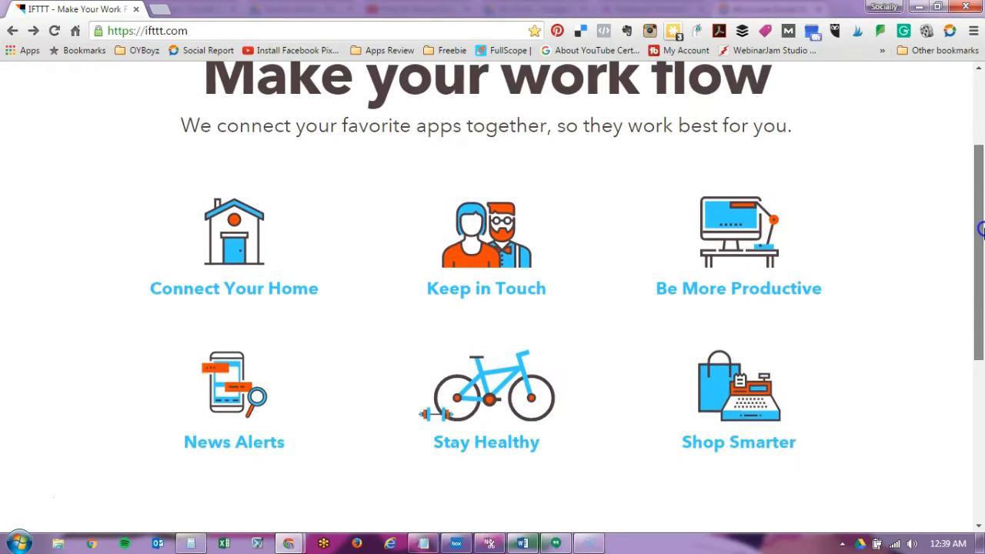
{"action": "scroll", "scroll_direction": "down", "scroll_amount": 3}
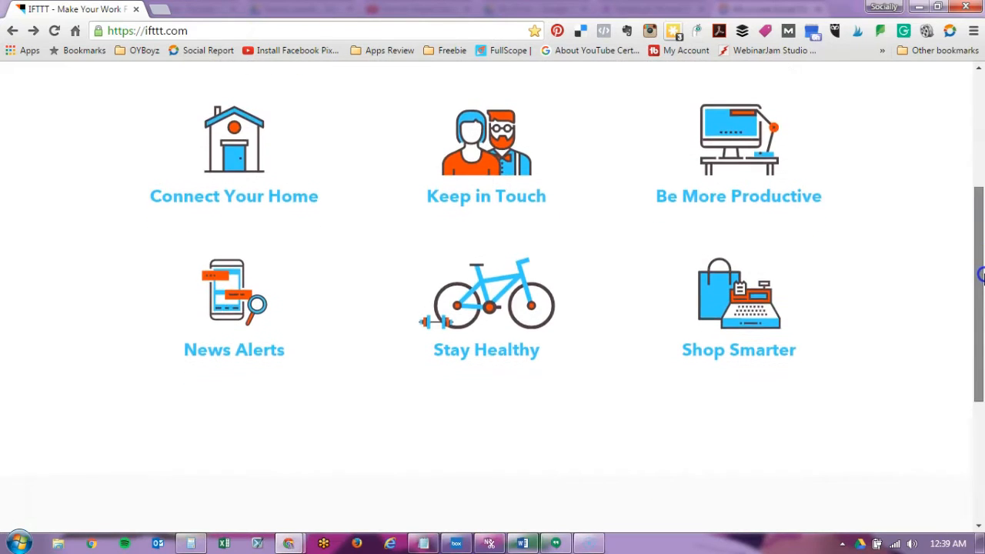
{"action": "scroll", "scroll_direction": "down", "scroll_amount": 3}
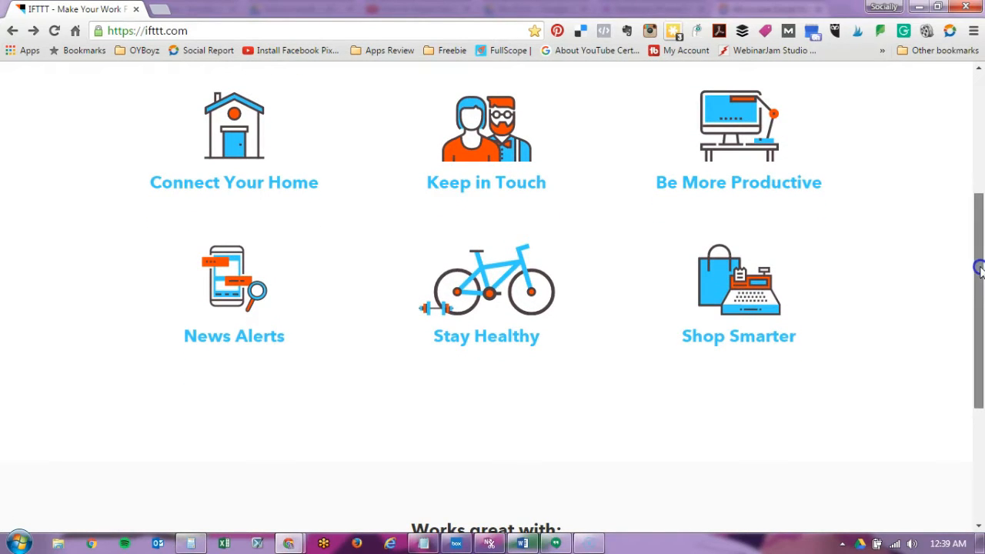
{"action": "scroll", "scroll_direction": "down", "scroll_amount": 3}
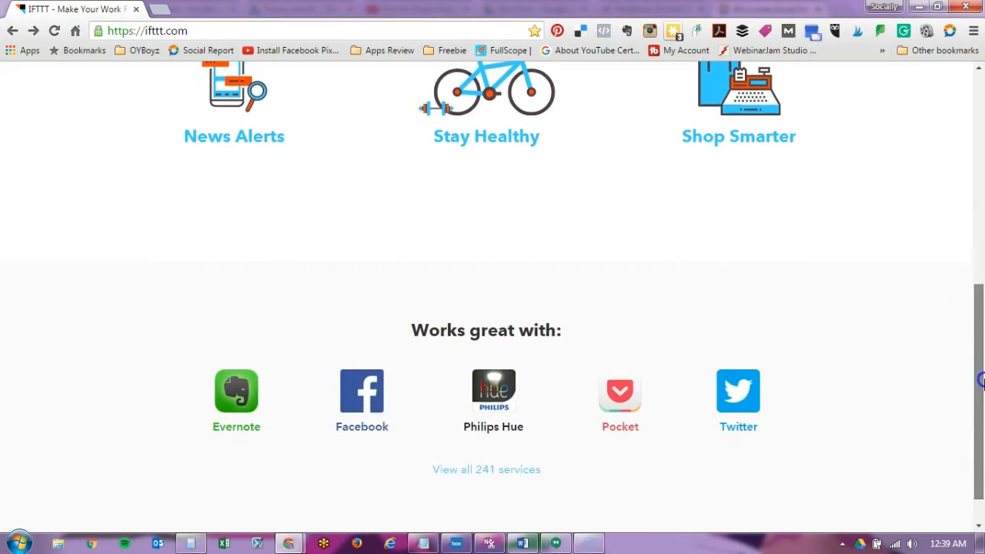
{"action": "scroll", "scroll_direction": "down", "scroll_amount": 3}
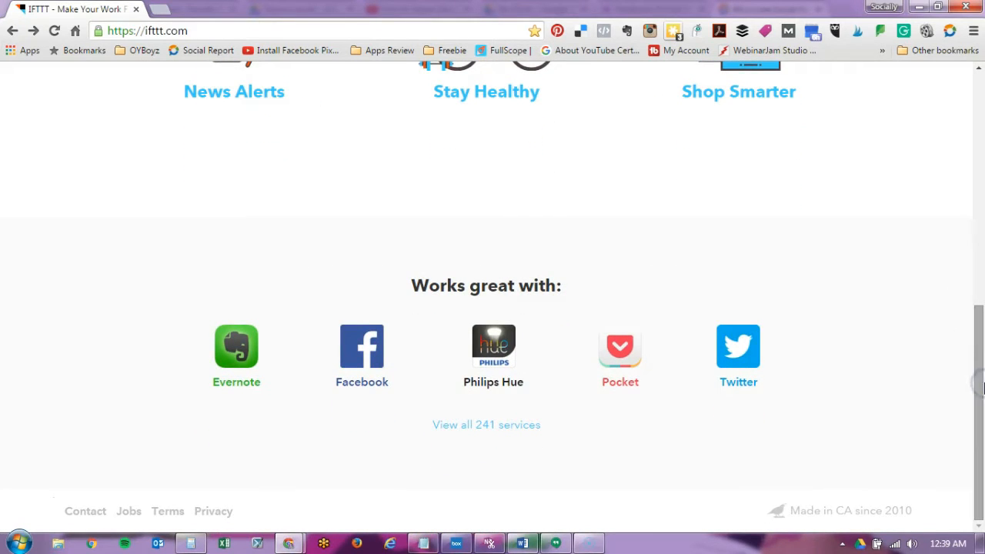
{"action": "mouse_move", "coordinate": [294, 339]}
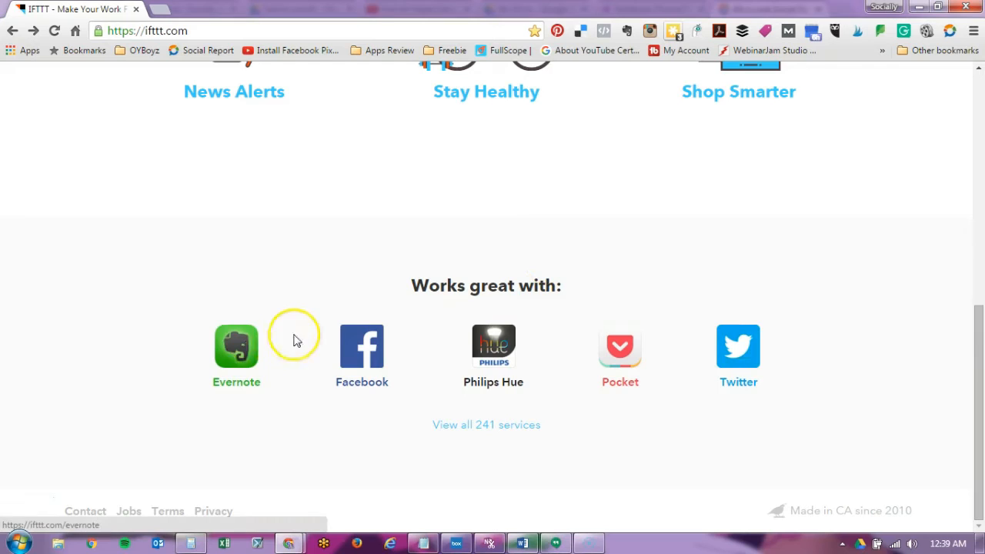
{"action": "mouse_move", "coordinate": [758, 331]}
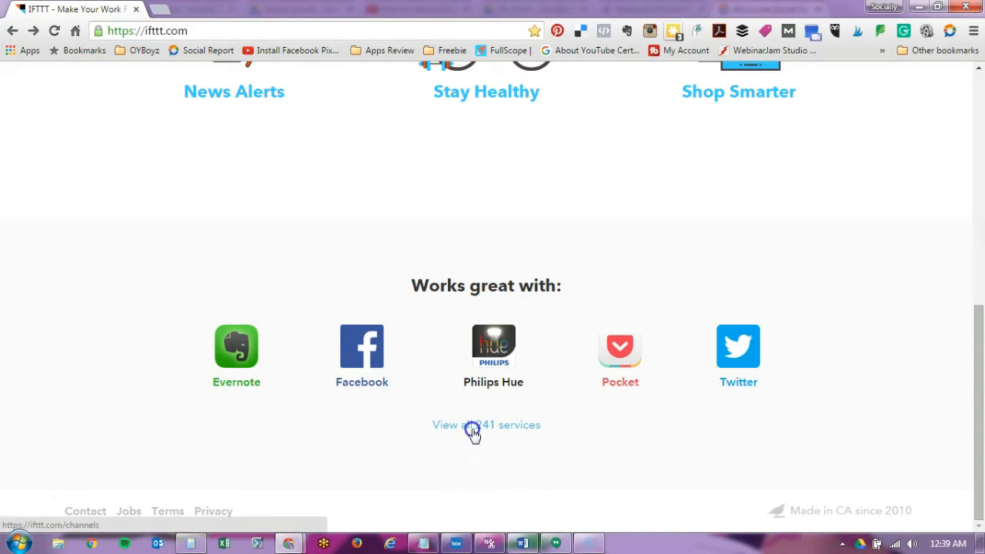
{"action": "left_click", "coordinate": [486, 424]}
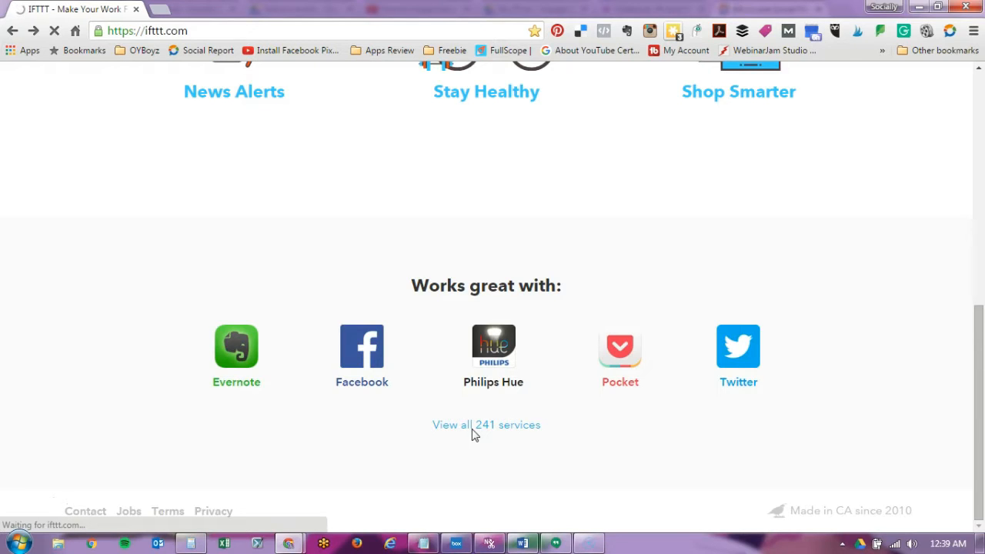
Step: Focus Search Channels and browse categories like Blogging, Business, Commerce and Connected Car
{"action": "left_click", "coordinate": [487, 424]}
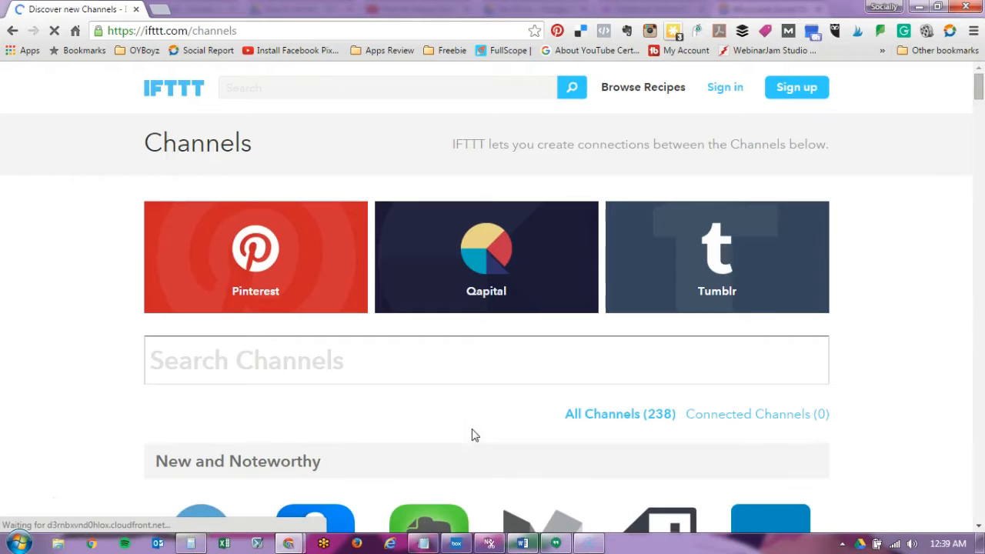
{"action": "left_click", "coordinate": [485, 360]}
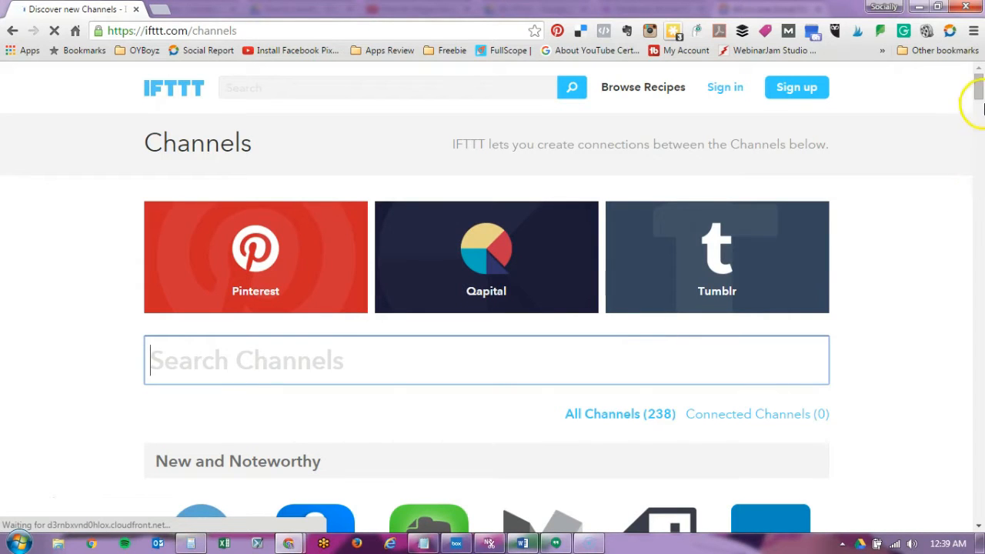
{"action": "scroll", "scroll_direction": "down", "scroll_amount": 3}
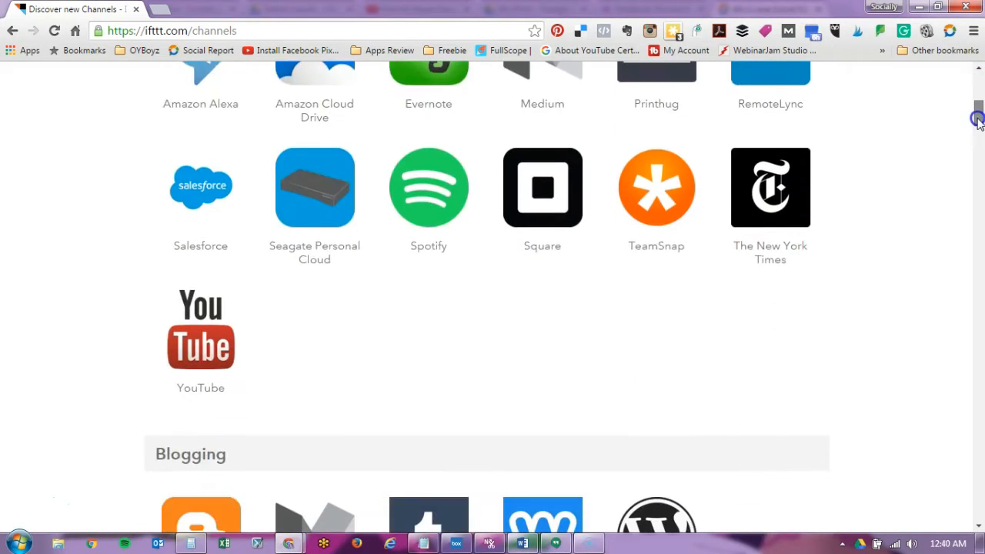
{"action": "scroll", "scroll_direction": "down", "scroll_amount": 3}
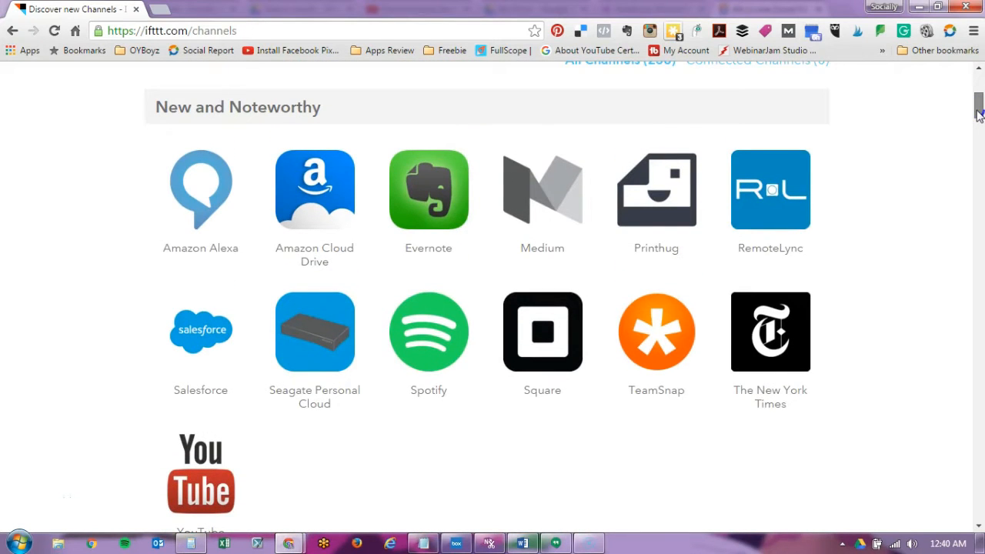
{"action": "scroll", "scroll_direction": "down", "scroll_amount": 3}
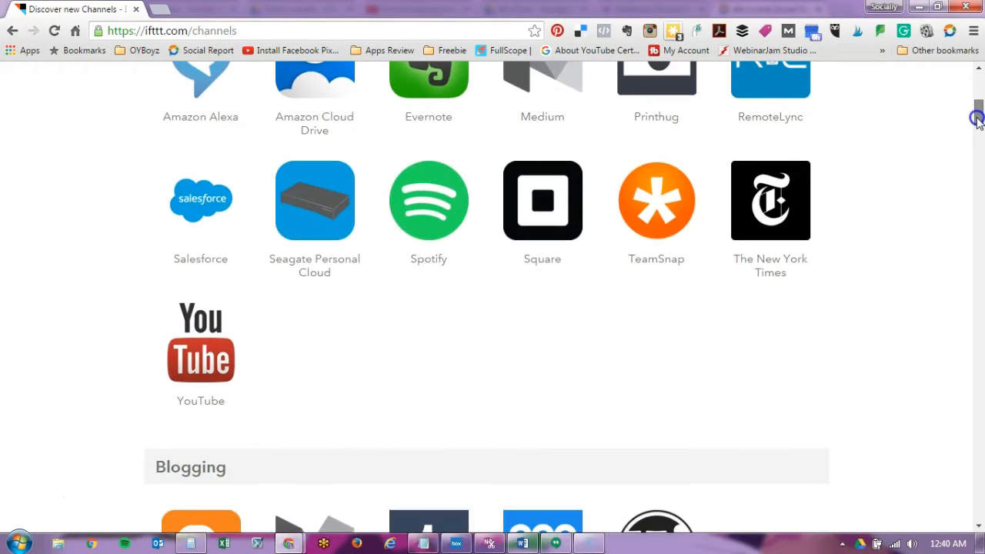
{"action": "scroll", "scroll_direction": "down", "scroll_amount": 3}
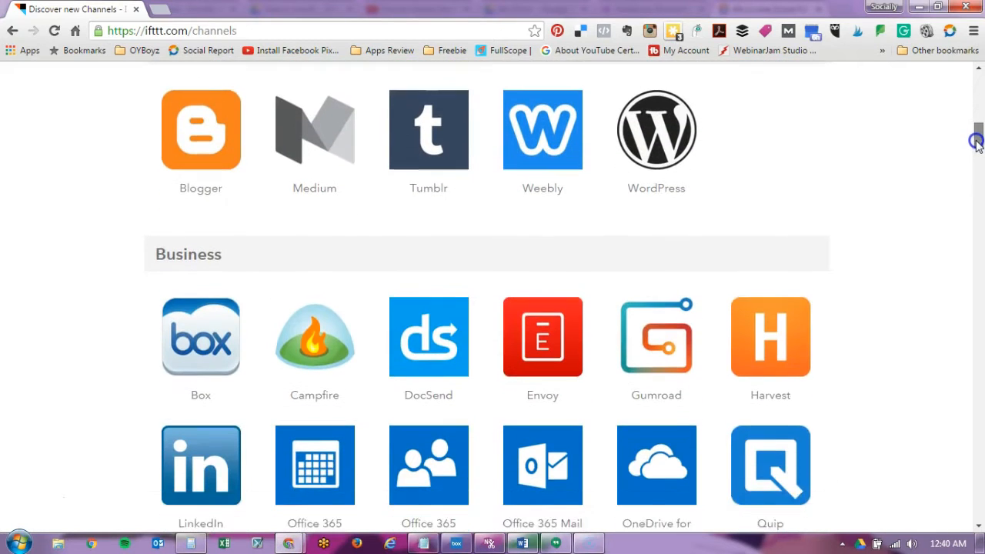
{"action": "scroll", "scroll_direction": "down", "scroll_amount": 3}
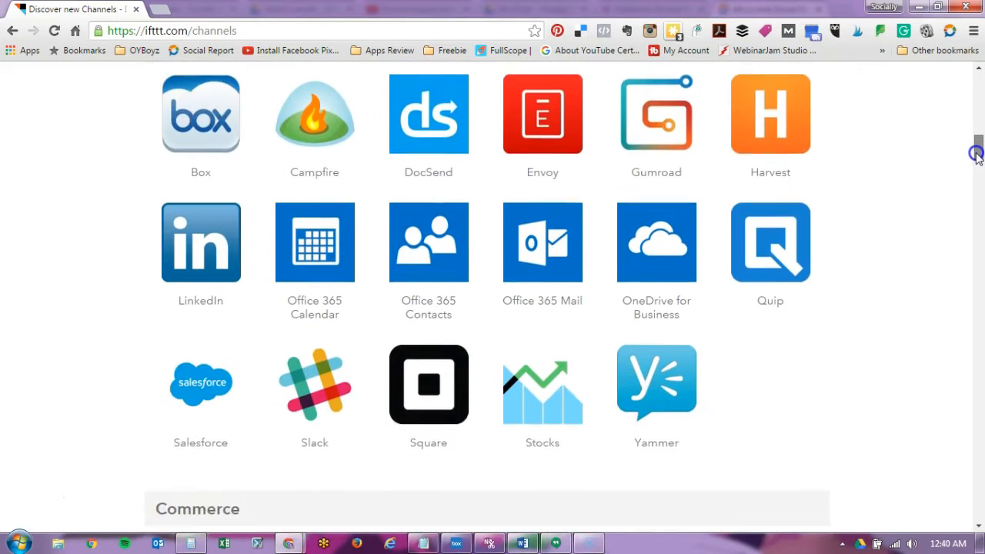
{"action": "scroll", "scroll_direction": "down", "scroll_amount": 3}
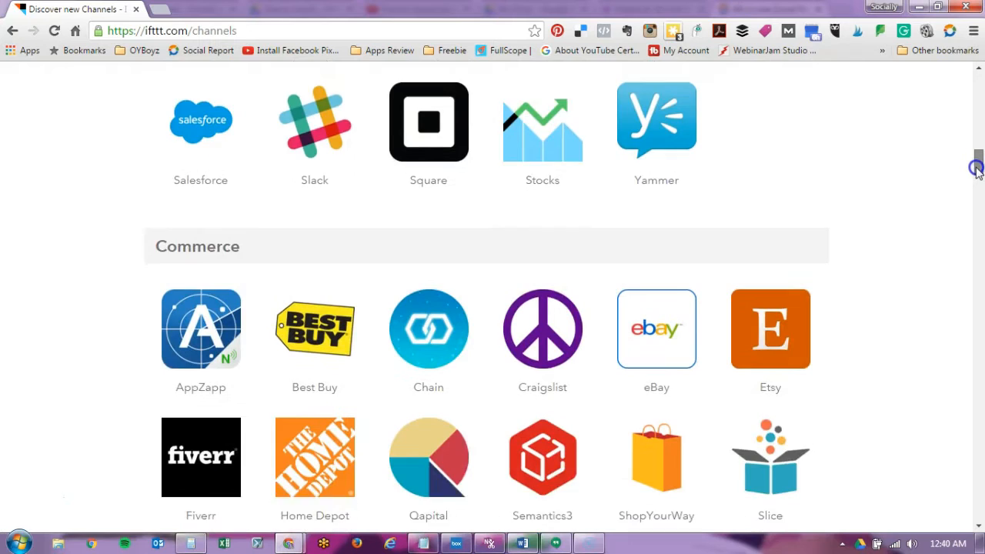
{"action": "scroll", "scroll_direction": "down", "scroll_amount": 3}
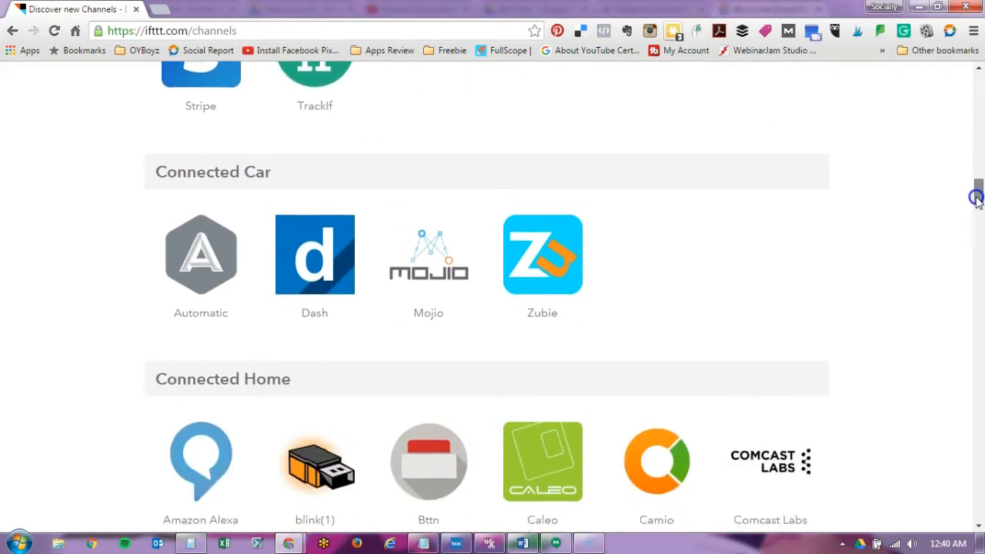
{"action": "scroll", "scroll_direction": "down", "scroll_amount": 3}
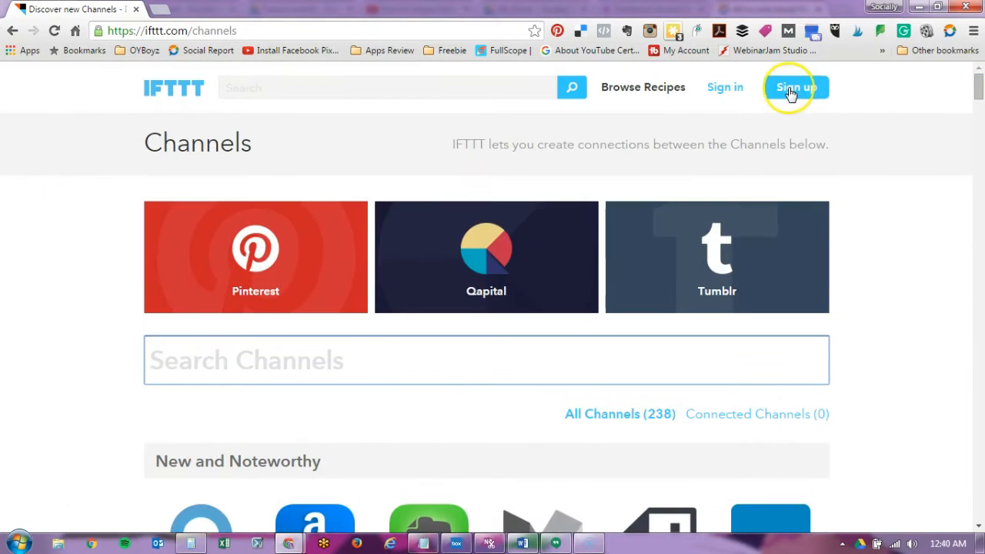
Step: Go from the Sign up page to Sign in and log in with the saved credentials
{"action": "left_click", "coordinate": [796, 87]}
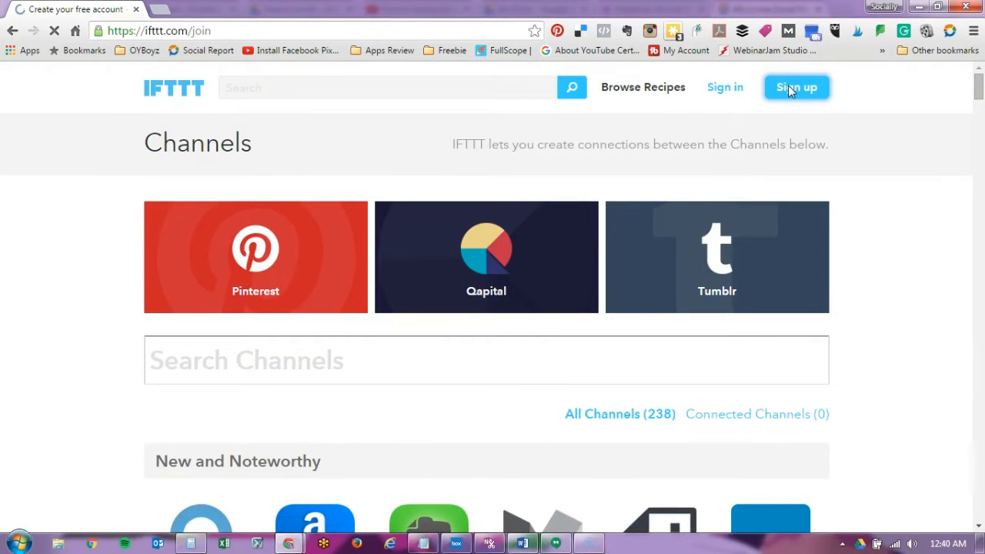
{"action": "left_click", "coordinate": [796, 87]}
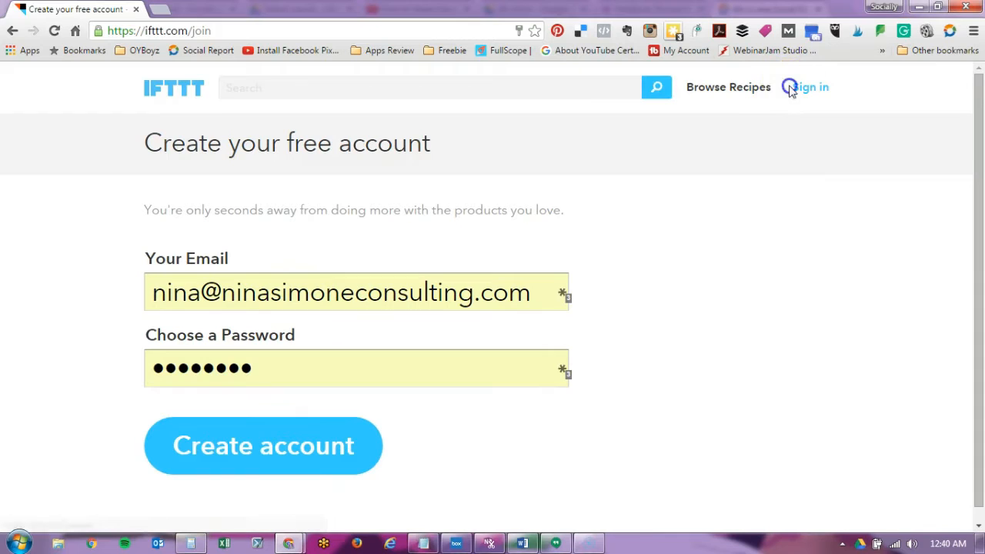
{"action": "left_click", "coordinate": [811, 87]}
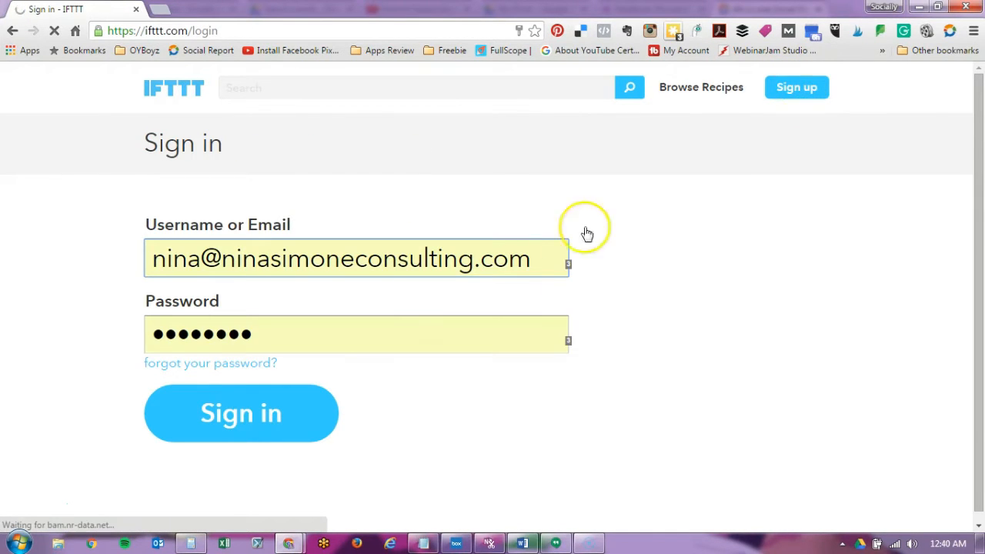
{"action": "left_click", "coordinate": [241, 413]}
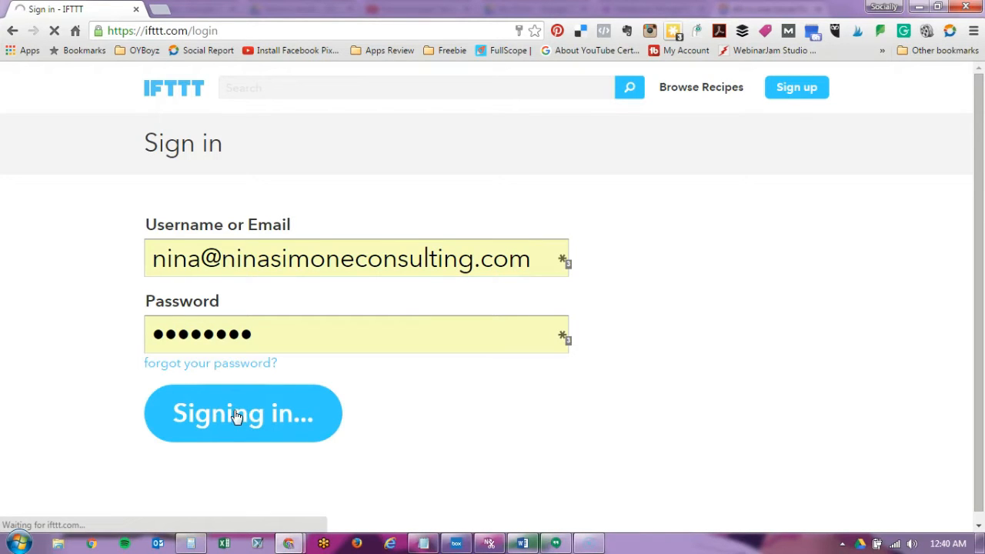
{"action": "left_click", "coordinate": [243, 413]}
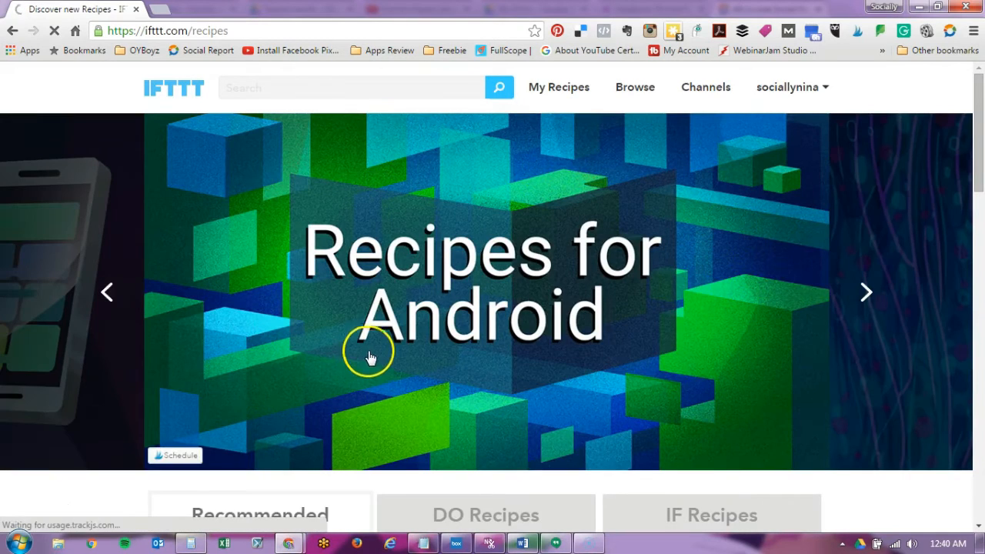
{"action": "mouse_move", "coordinate": [429, 306]}
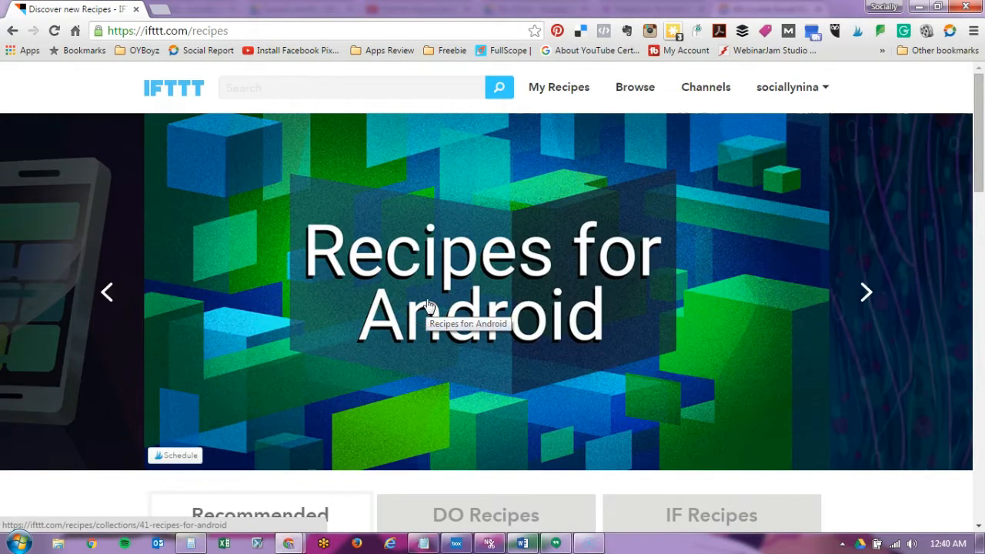
{"action": "mouse_move", "coordinate": [779, 323]}
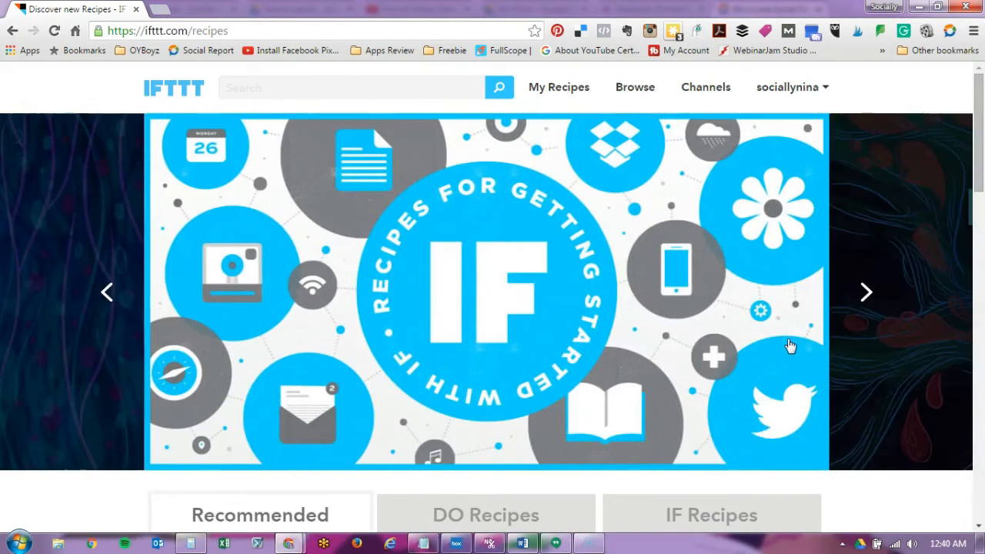
{"action": "mouse_move", "coordinate": [841, 283]}
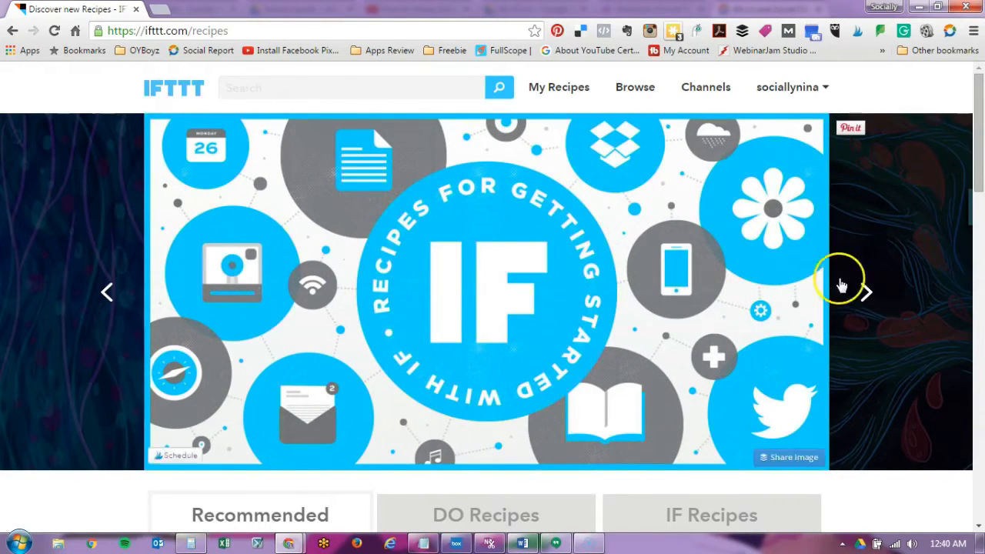
{"action": "mouse_move", "coordinate": [866, 293]}
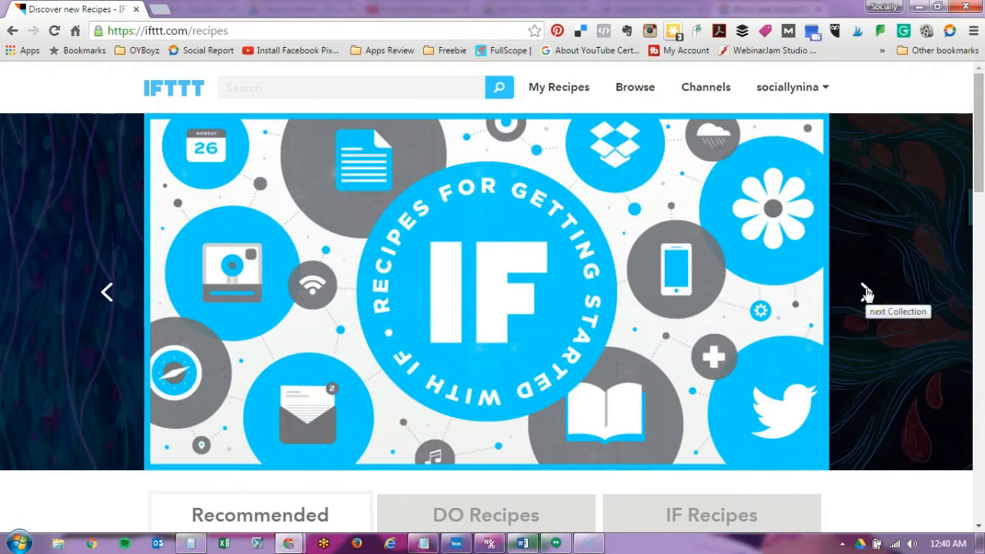
Step: Cycle the featured carousel back to the Recipes to Streamline Your Social Media collection
{"action": "left_click", "coordinate": [867, 294]}
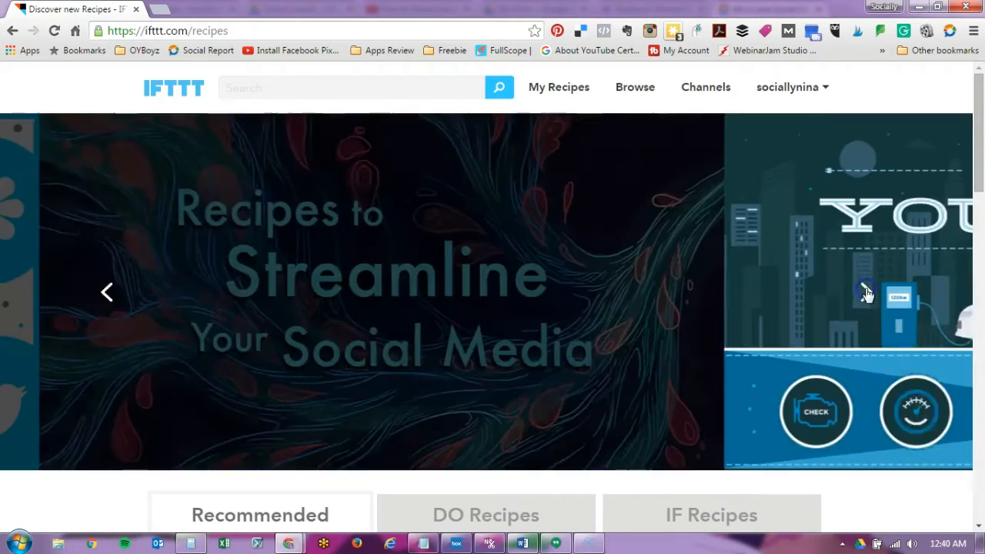
{"action": "left_click", "coordinate": [107, 292]}
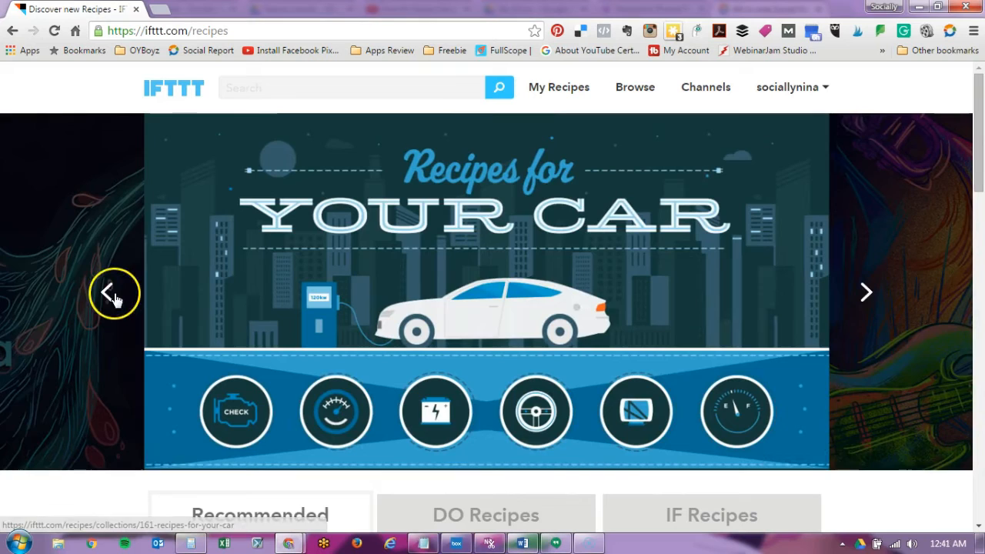
{"action": "left_click", "coordinate": [108, 292]}
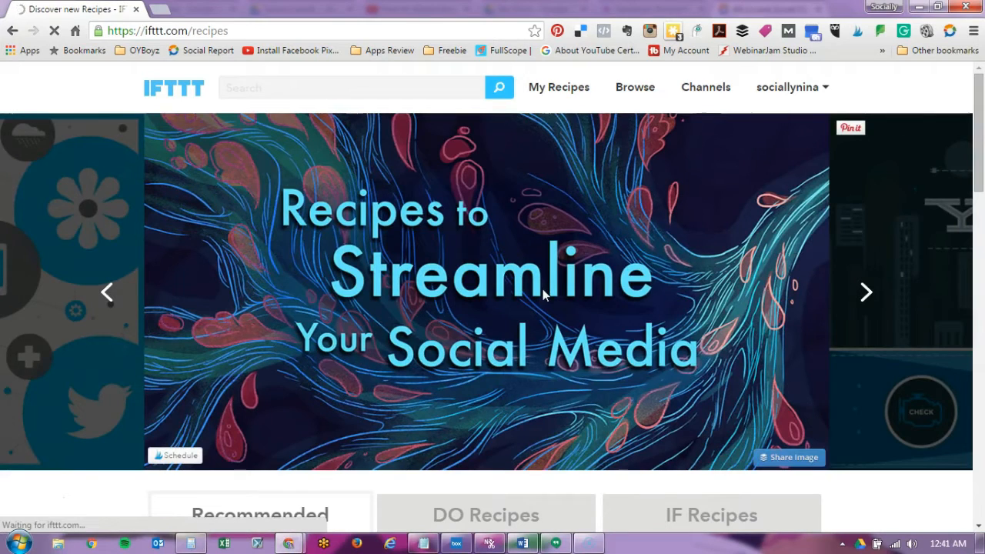
{"action": "left_click", "coordinate": [492, 277]}
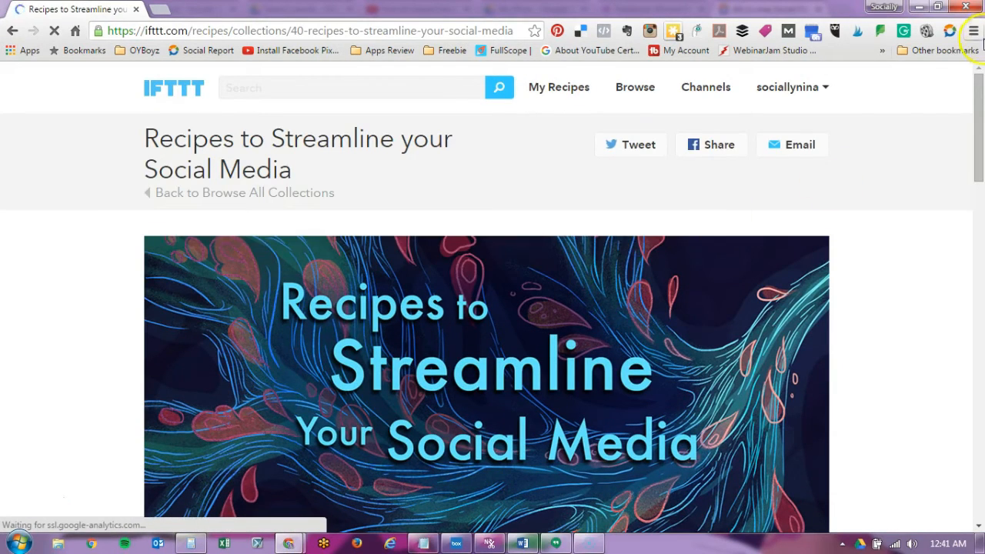
{"action": "scroll", "scroll_direction": "down", "scroll_amount": 3}
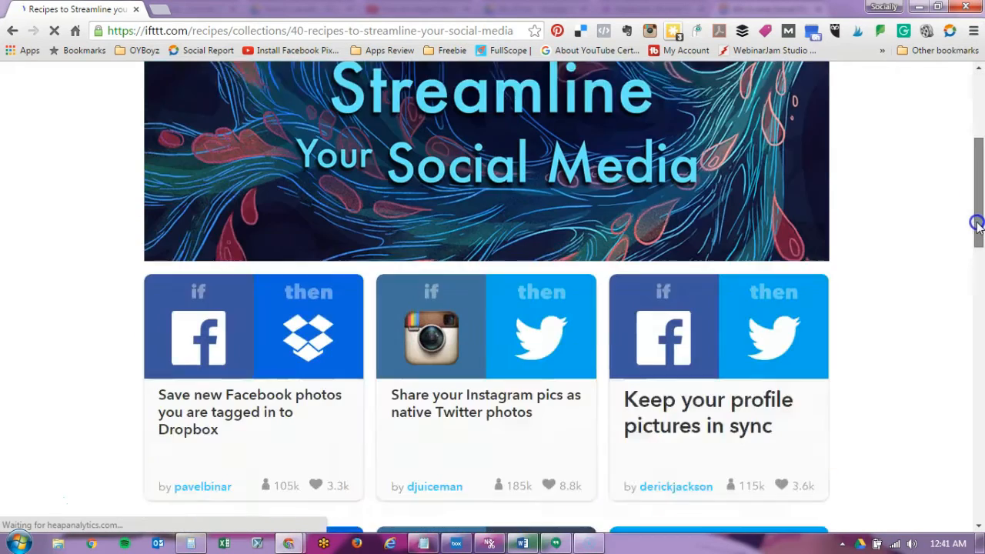
{"action": "scroll", "scroll_direction": "down", "scroll_amount": 3}
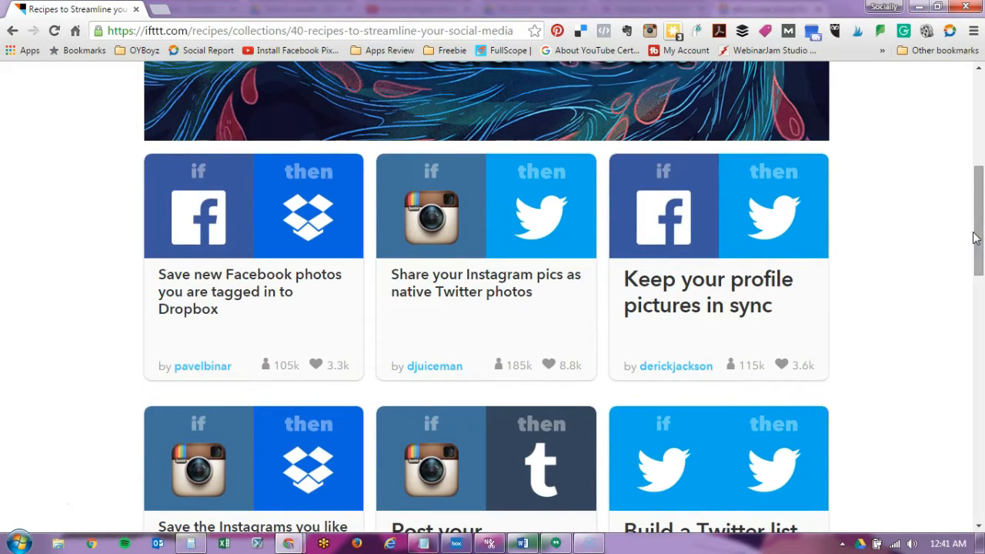
{"action": "mouse_move", "coordinate": [475, 279]}
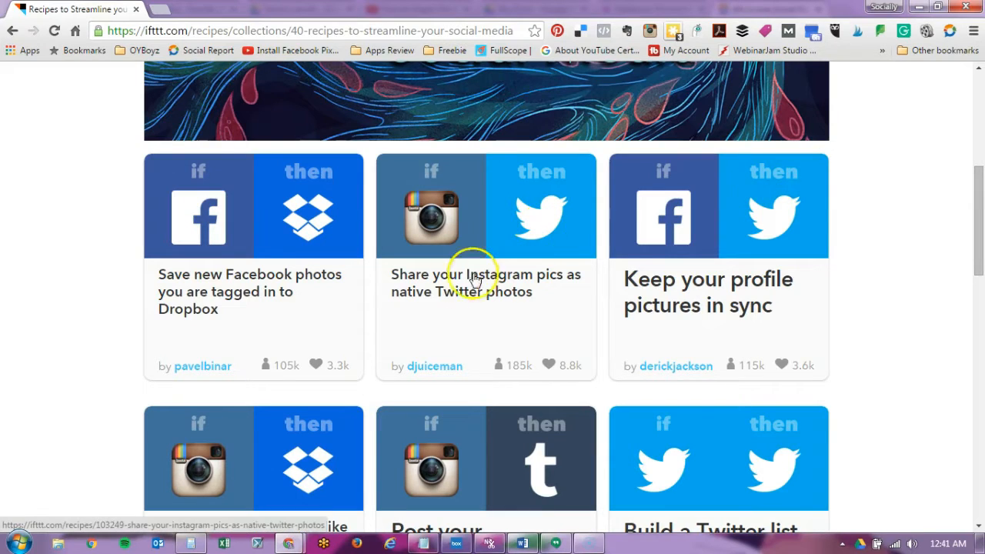
{"action": "scroll", "scroll_direction": "down", "scroll_amount": 3}
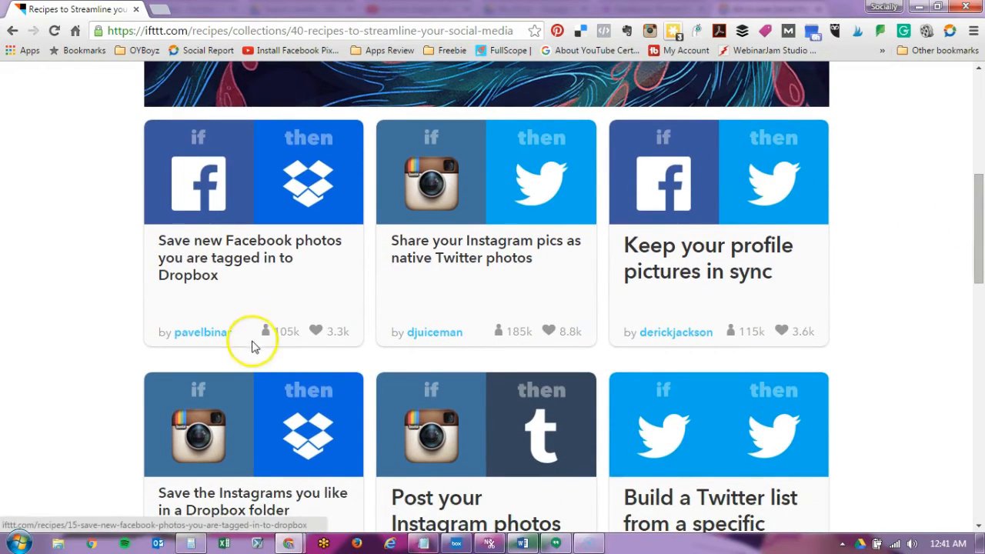
{"action": "mouse_move", "coordinate": [337, 337]}
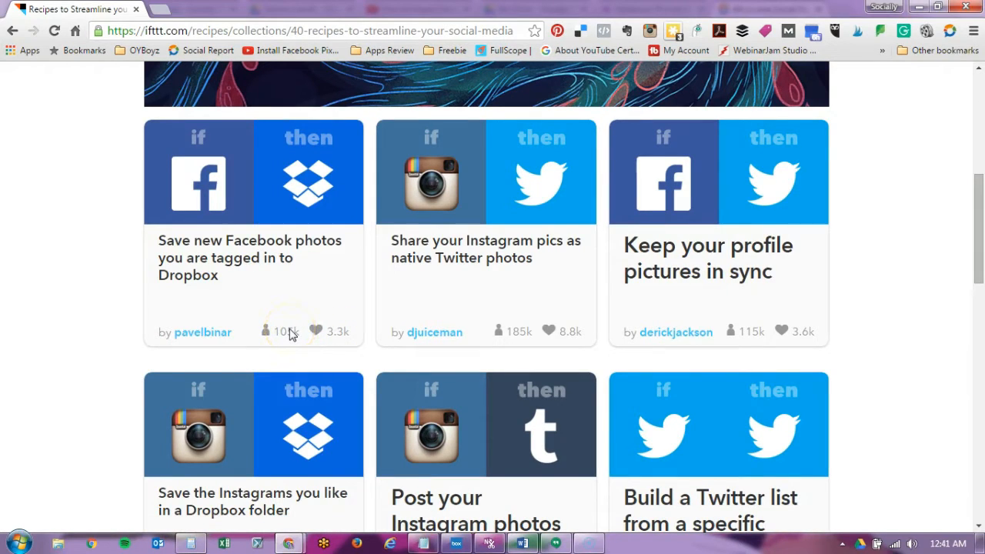
{"action": "mouse_move", "coordinate": [252, 231]}
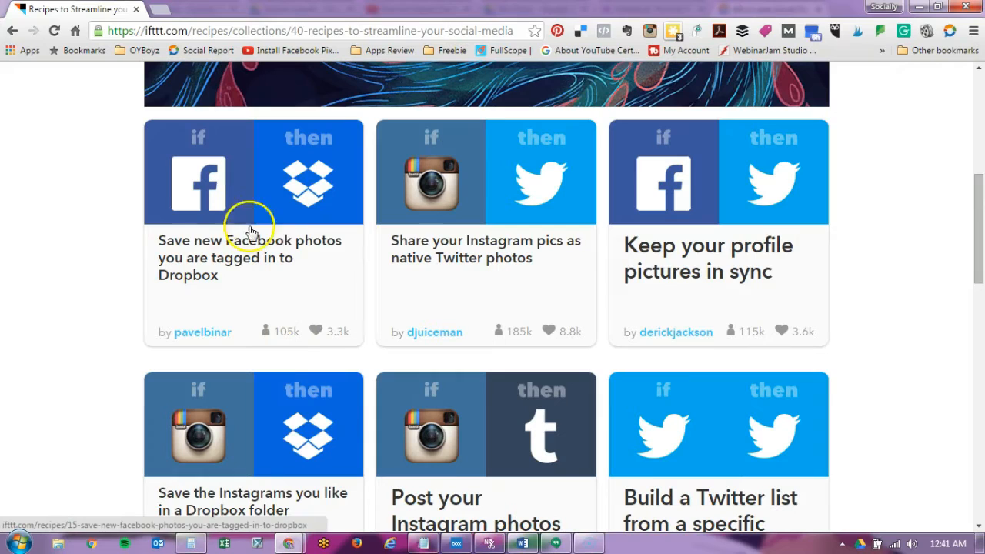
{"action": "mouse_move", "coordinate": [300, 185]}
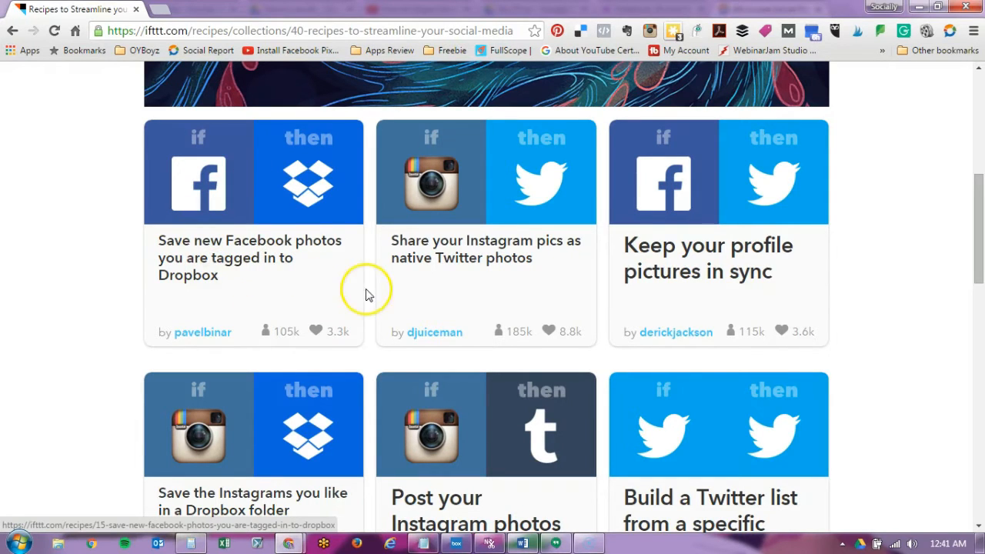
{"action": "scroll", "scroll_direction": "down", "scroll_amount": 3}
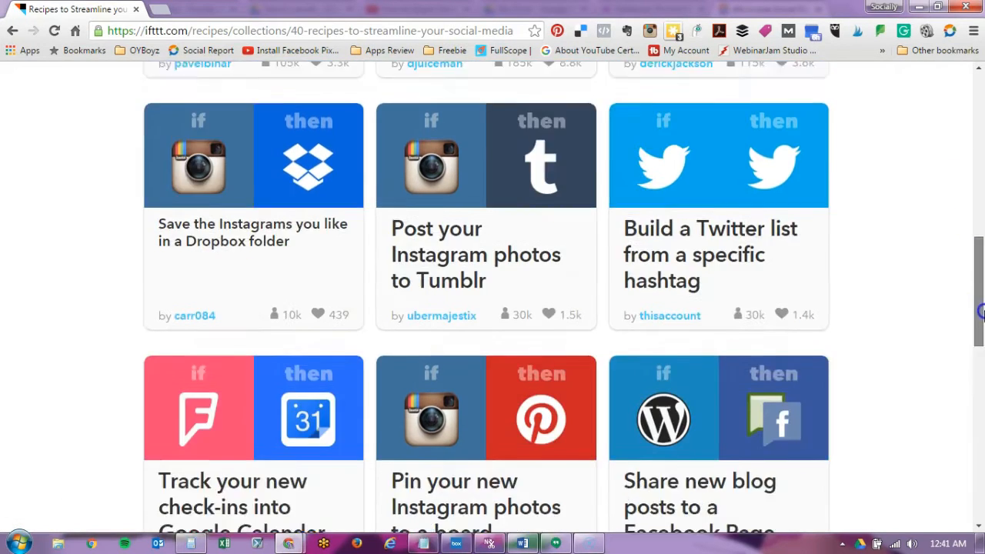
{"action": "scroll", "scroll_direction": "down", "scroll_amount": 3}
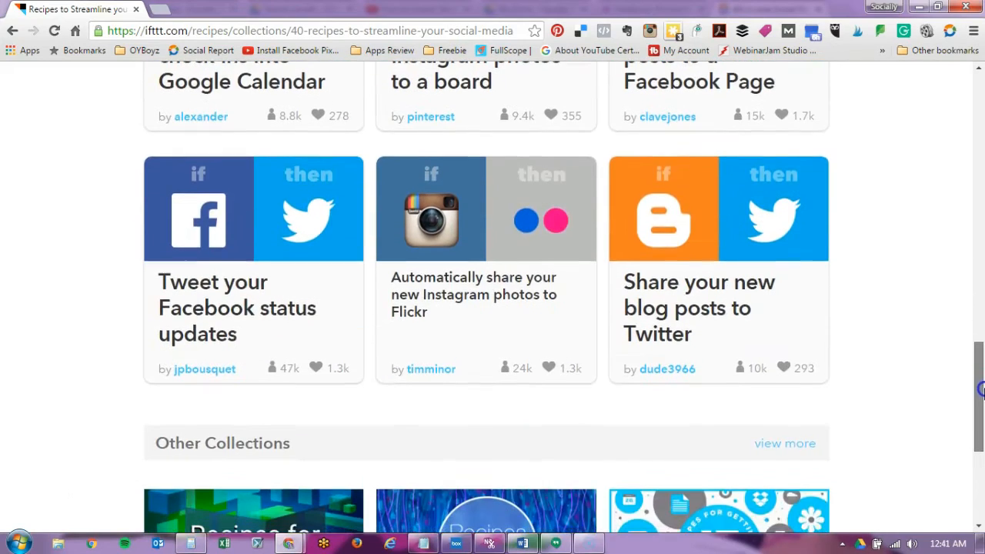
{"action": "scroll", "scroll_direction": "up", "scroll_amount": 3}
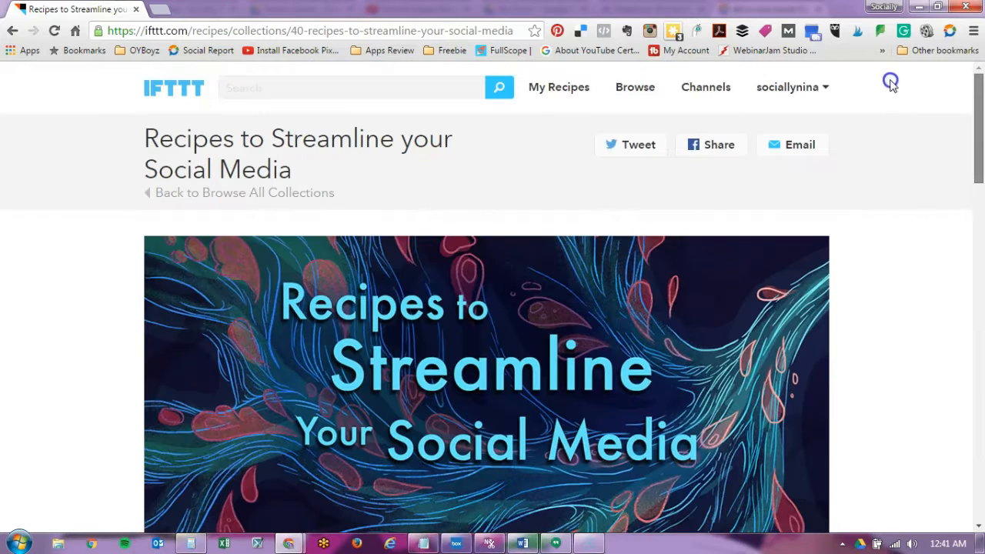
{"action": "mouse_move", "coordinate": [558, 87]}
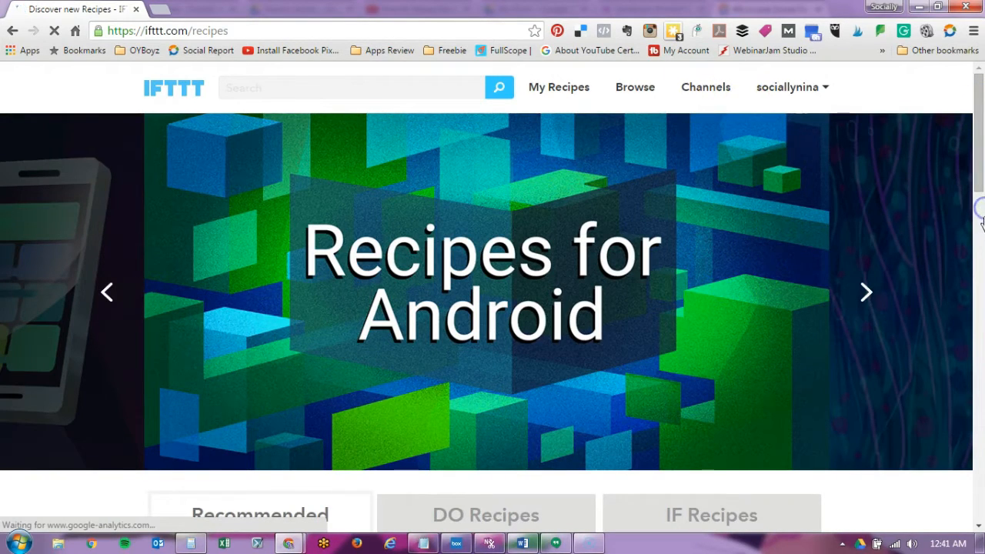
{"action": "scroll", "scroll_direction": "down", "scroll_amount": 3}
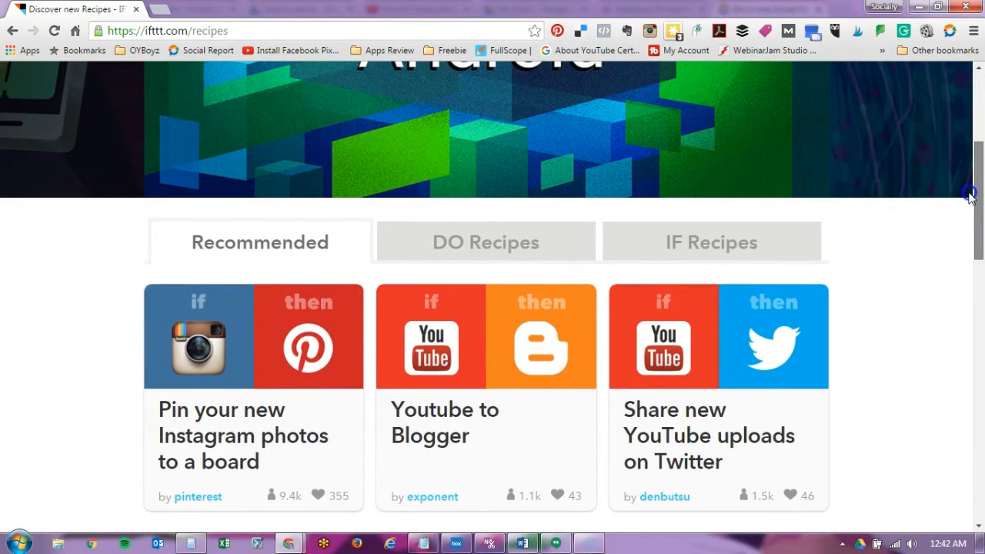
{"action": "scroll", "scroll_direction": "down", "scroll_amount": 3}
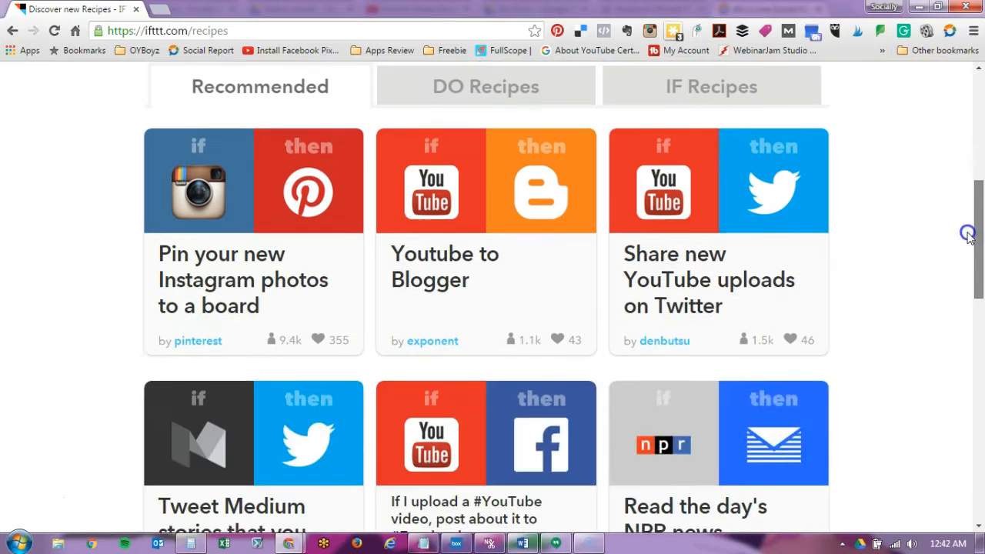
{"action": "scroll", "scroll_direction": "down", "scroll_amount": 3}
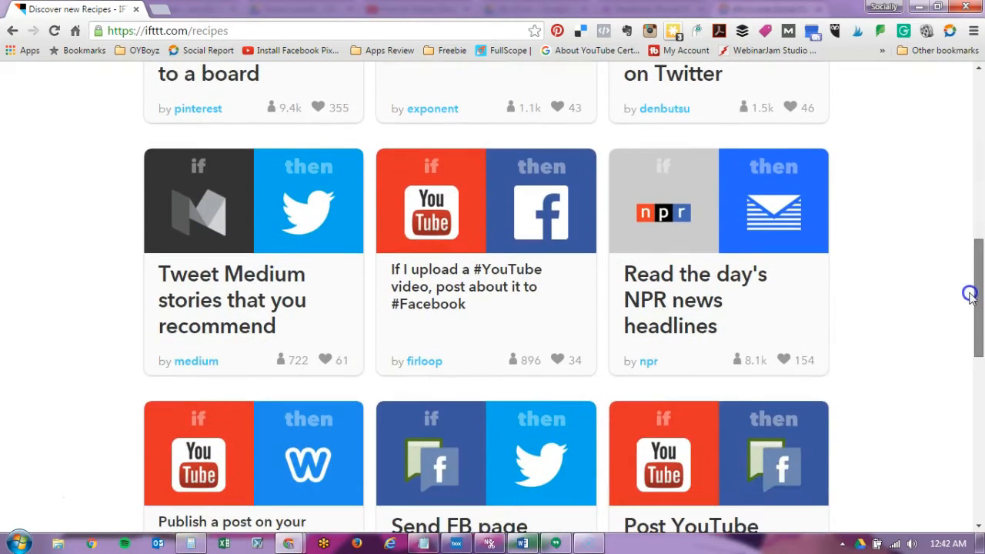
{"action": "scroll", "scroll_direction": "down", "scroll_amount": 3}
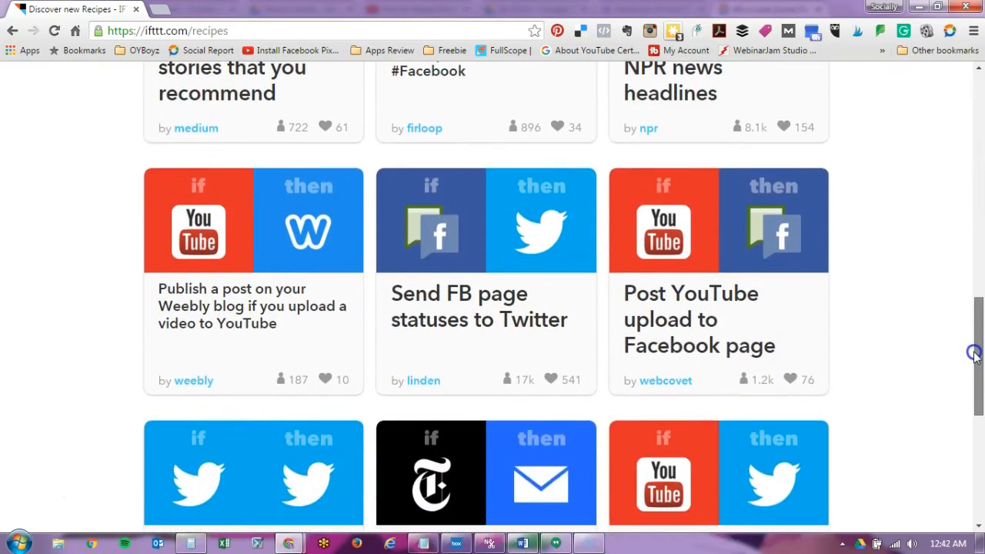
{"action": "scroll", "scroll_direction": "down", "scroll_amount": 3}
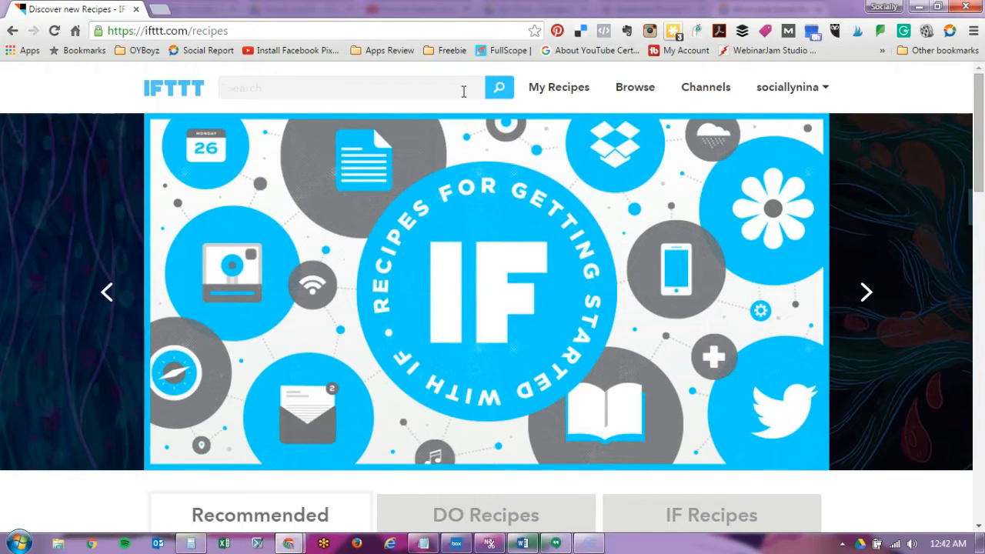
Step: Search recipes for 'periscope facebook image' and open the Promote Live Periscope branded image result
{"action": "type", "text": "p"}
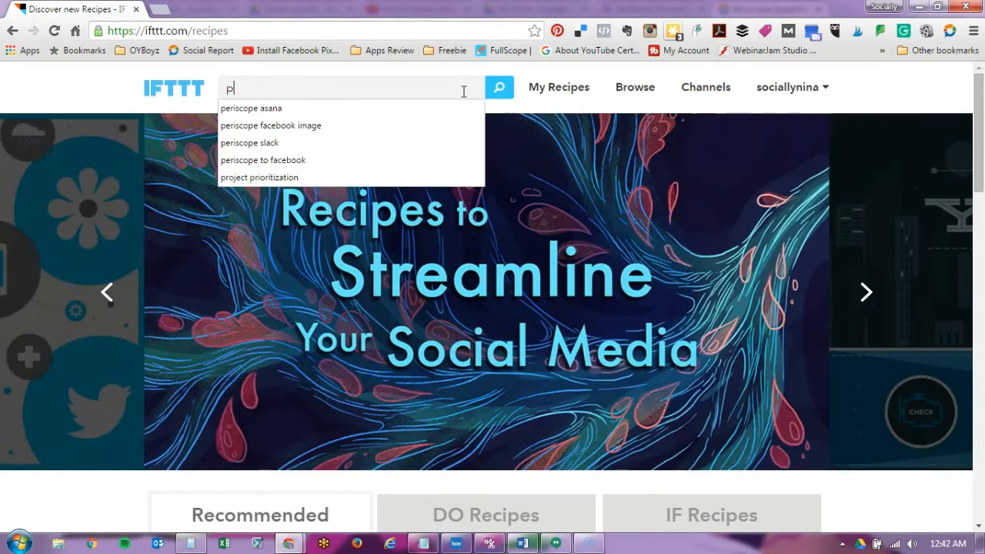
{"action": "type", "text": "eriscope facebook native"}
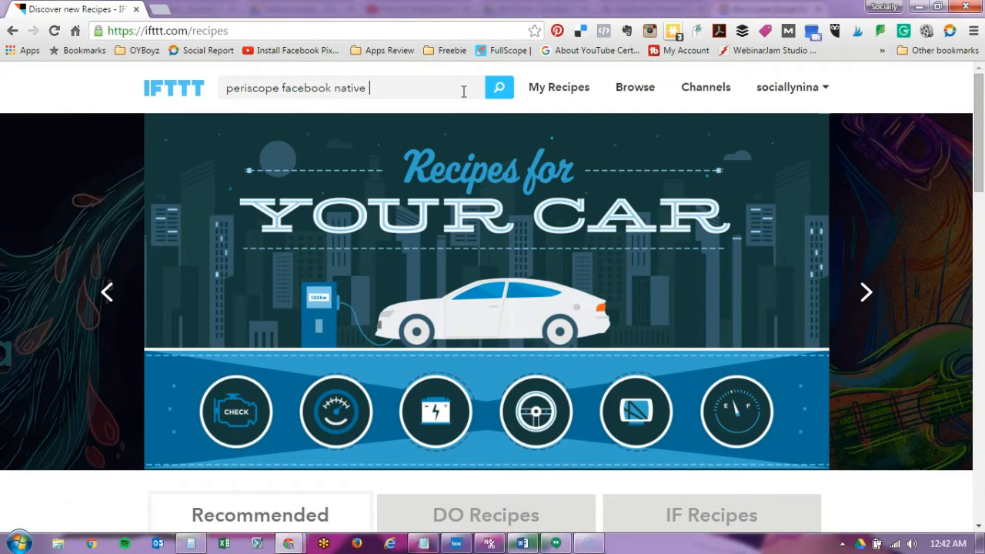
{"action": "type", "text": "ia"}
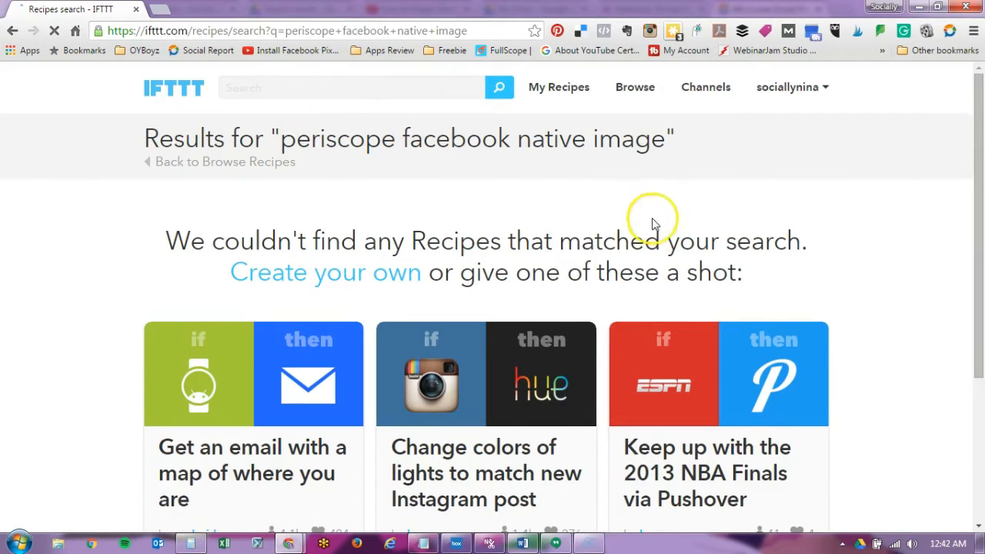
{"action": "scroll", "scroll_direction": "down", "scroll_amount": 3}
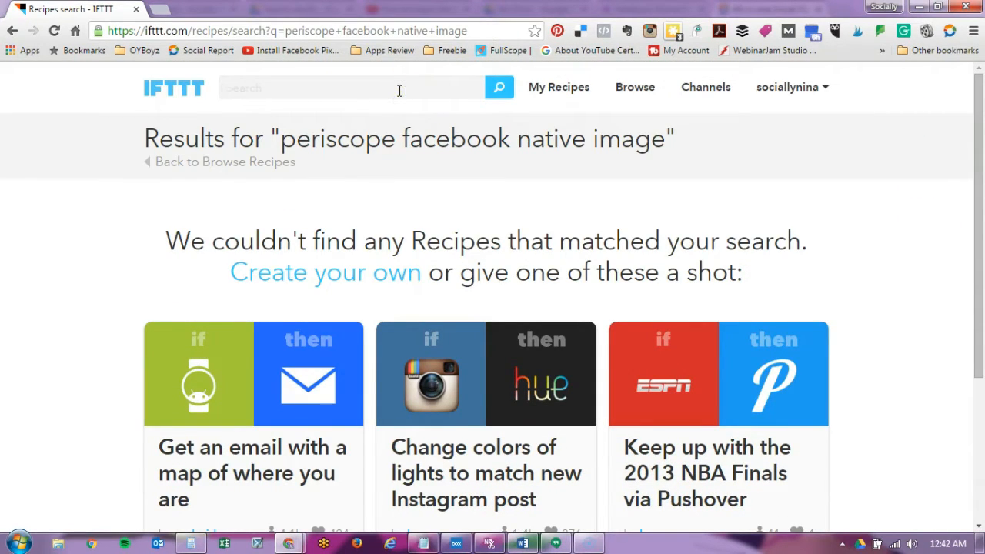
{"action": "type", "text": "periscope facebook image"}
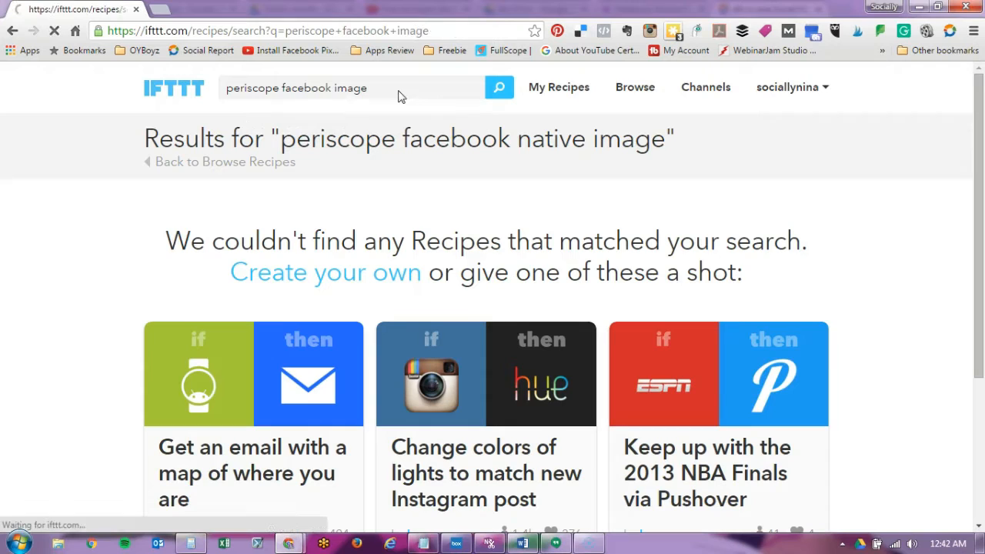
{"action": "left_click", "coordinate": [498, 87]}
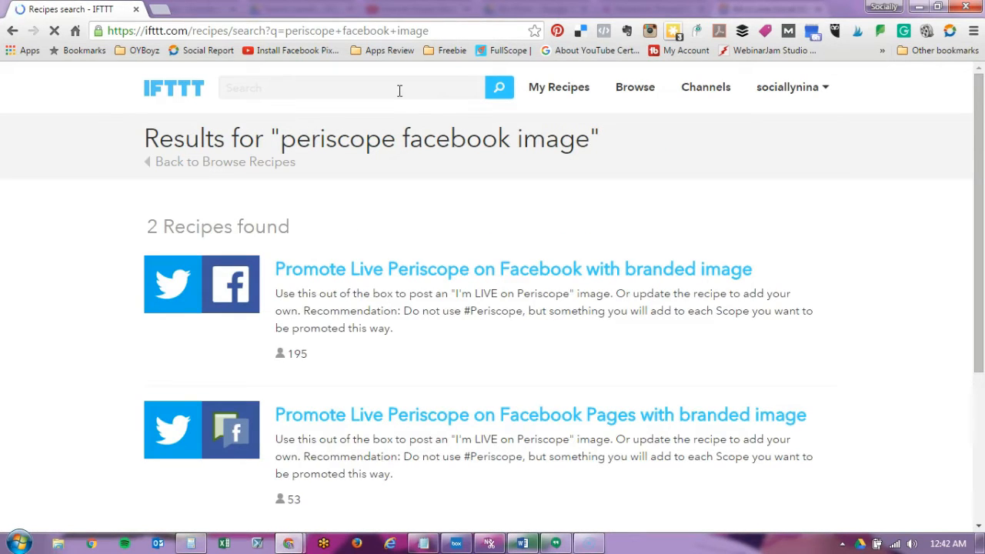
{"action": "mouse_move", "coordinate": [364, 274]}
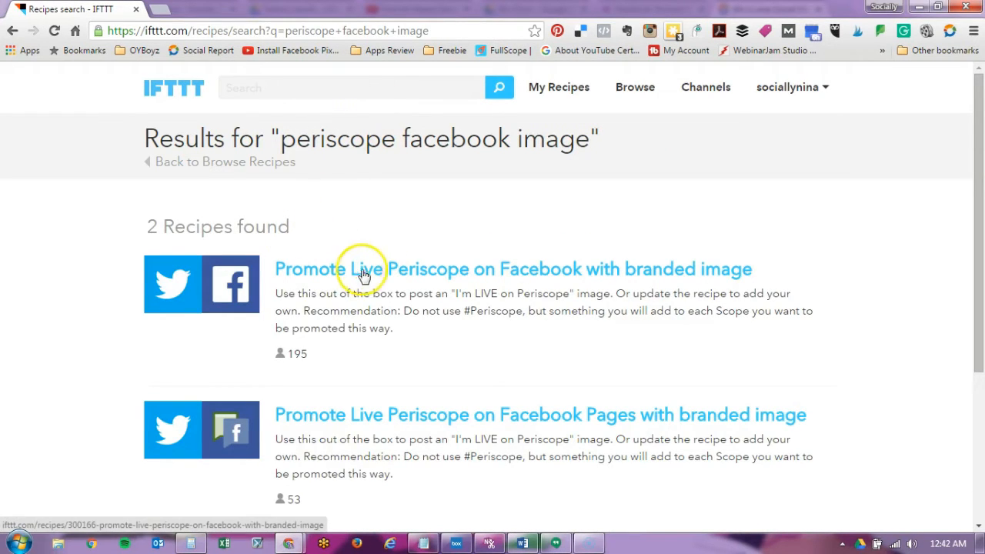
{"action": "mouse_move", "coordinate": [692, 274]}
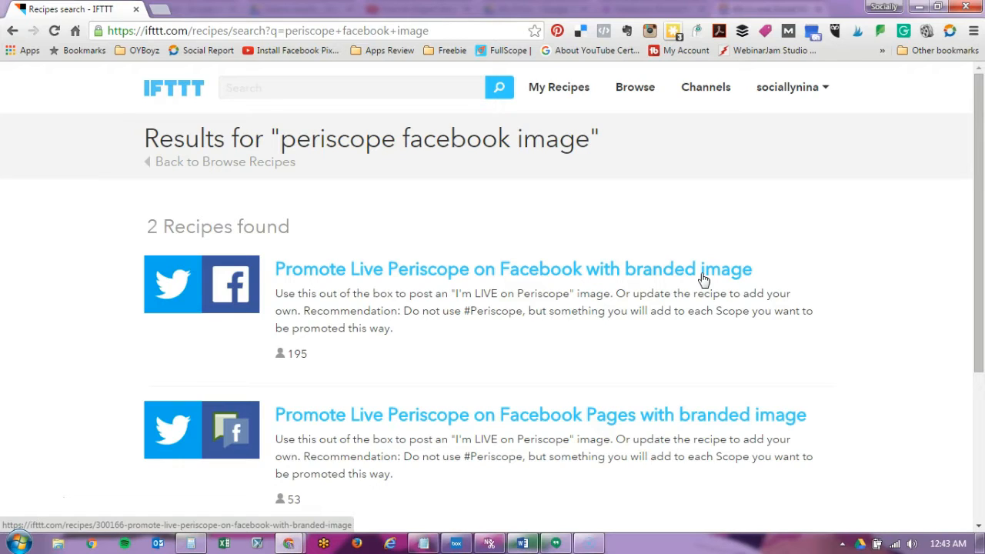
{"action": "left_click", "coordinate": [513, 269]}
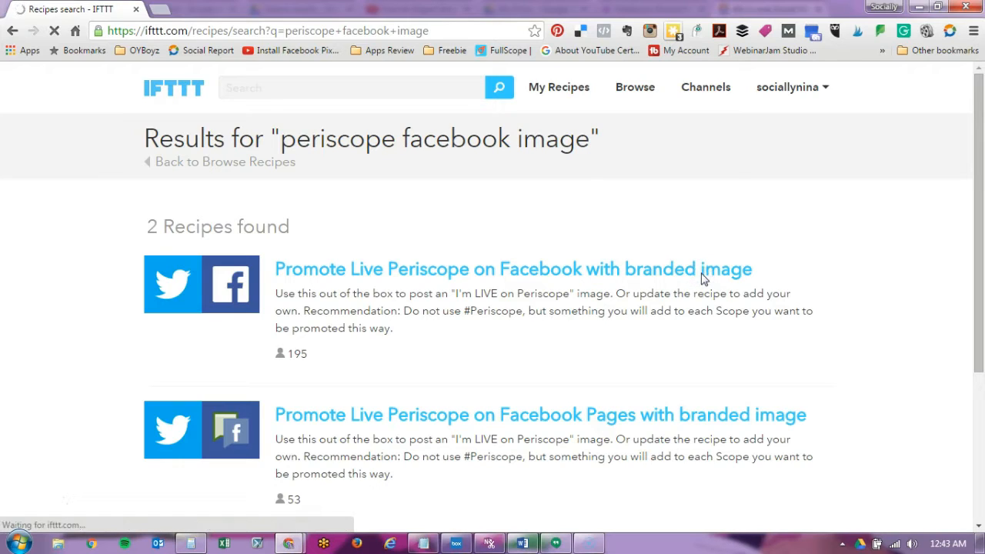
{"action": "left_click", "coordinate": [513, 269]}
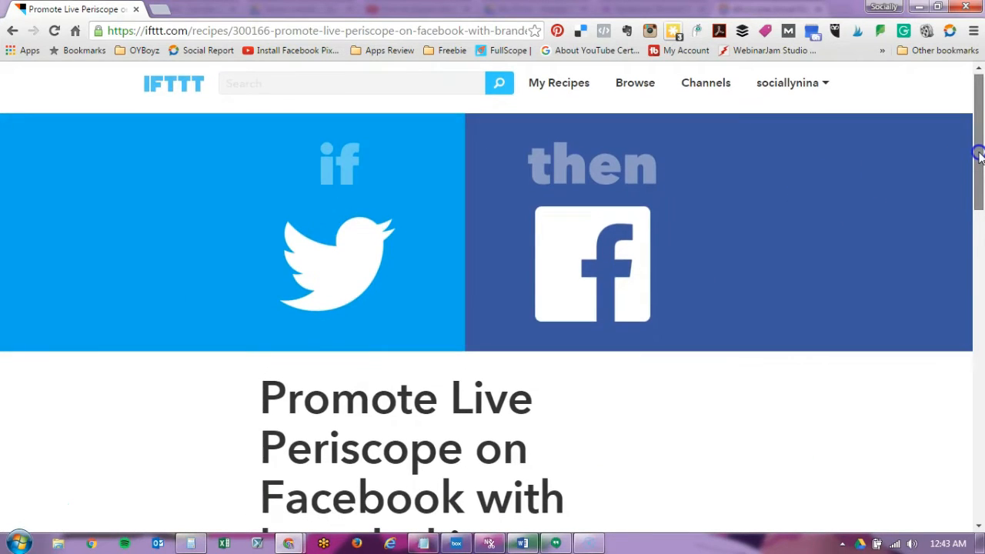
{"action": "scroll", "scroll_direction": "down", "scroll_amount": 3}
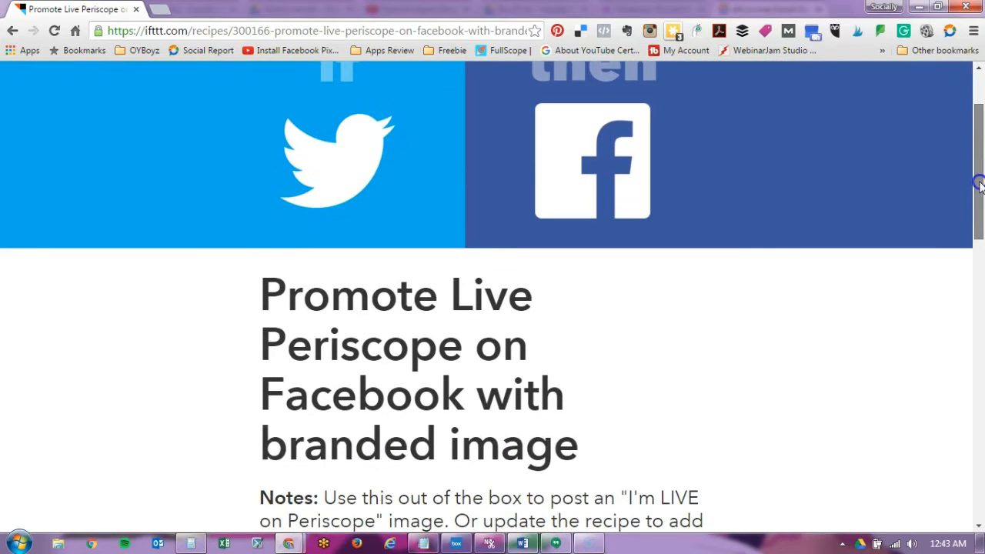
{"action": "scroll", "scroll_direction": "down", "scroll_amount": 3}
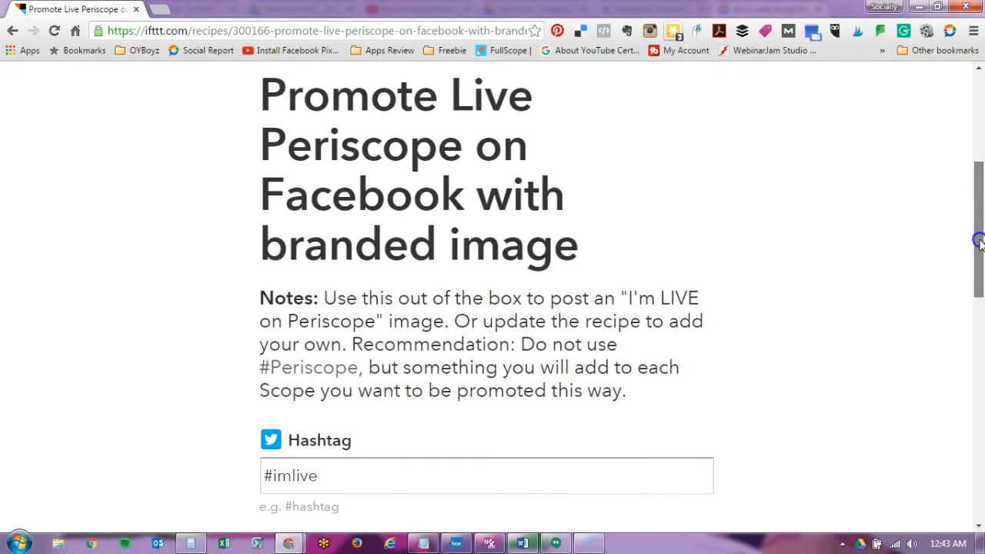
{"action": "scroll", "scroll_direction": "down", "scroll_amount": 3}
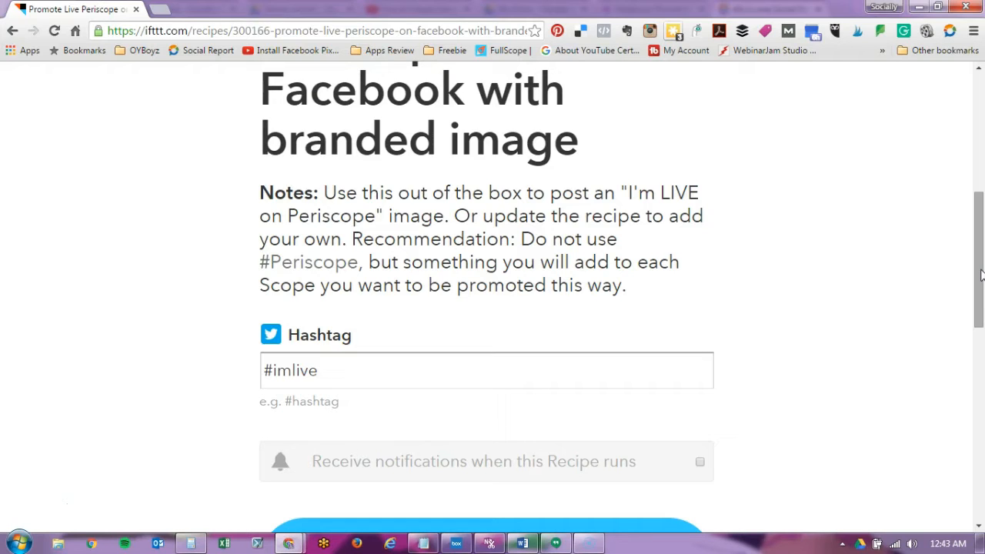
{"action": "scroll", "scroll_direction": "down", "scroll_amount": 3}
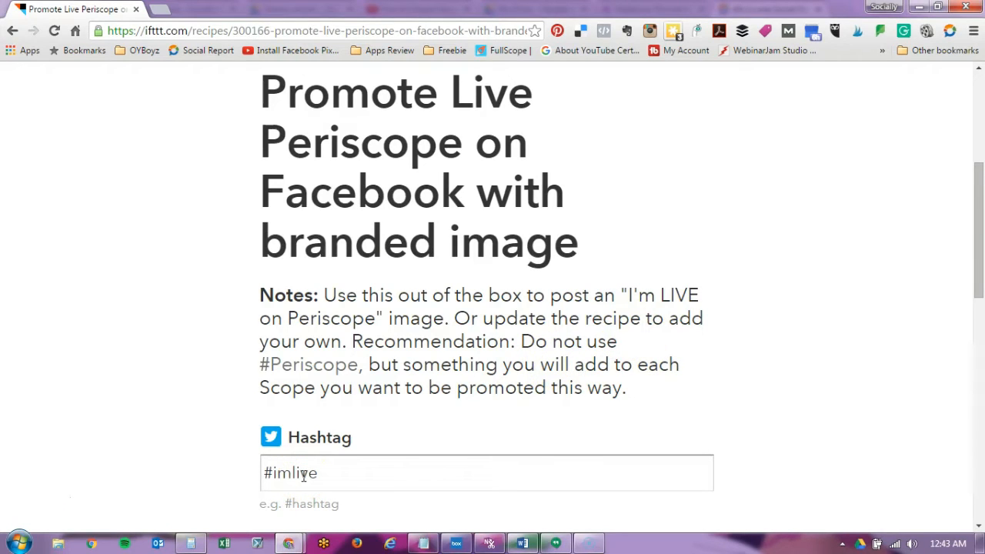
{"action": "mouse_move", "coordinate": [900, 277]}
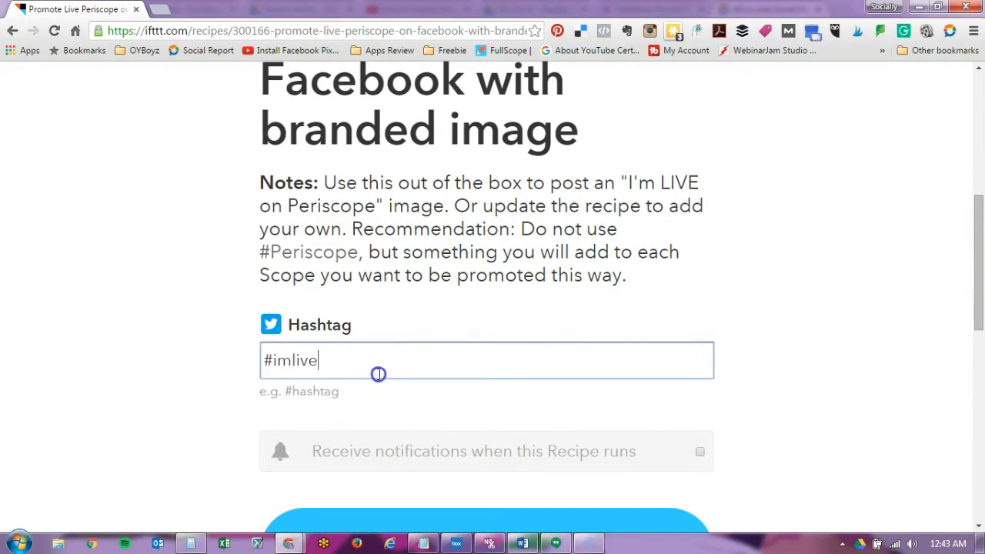
Step: Replace the hashtag with #sociallynina and scroll down to Advanced settings
{"action": "double_click", "coordinate": [290, 360]}
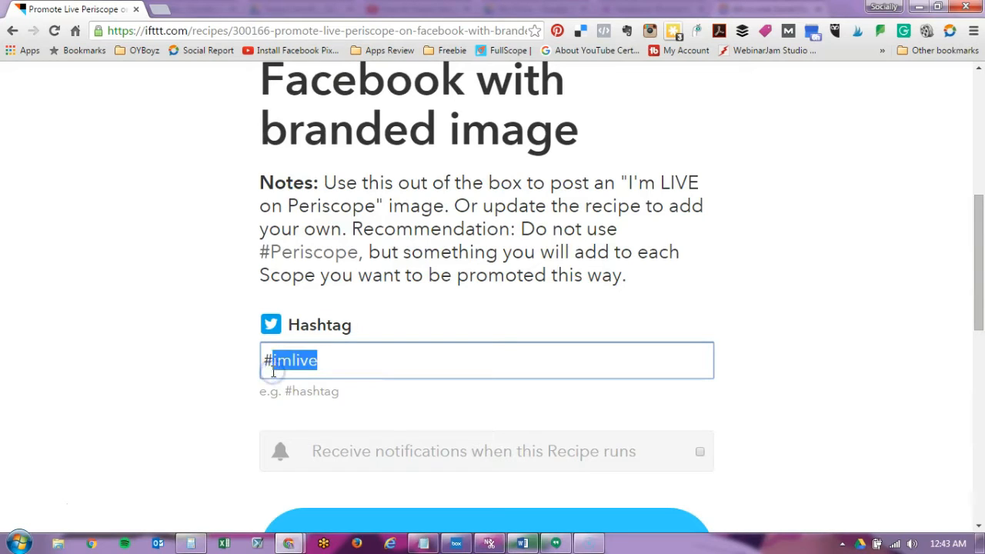
{"action": "type", "text": "social"}
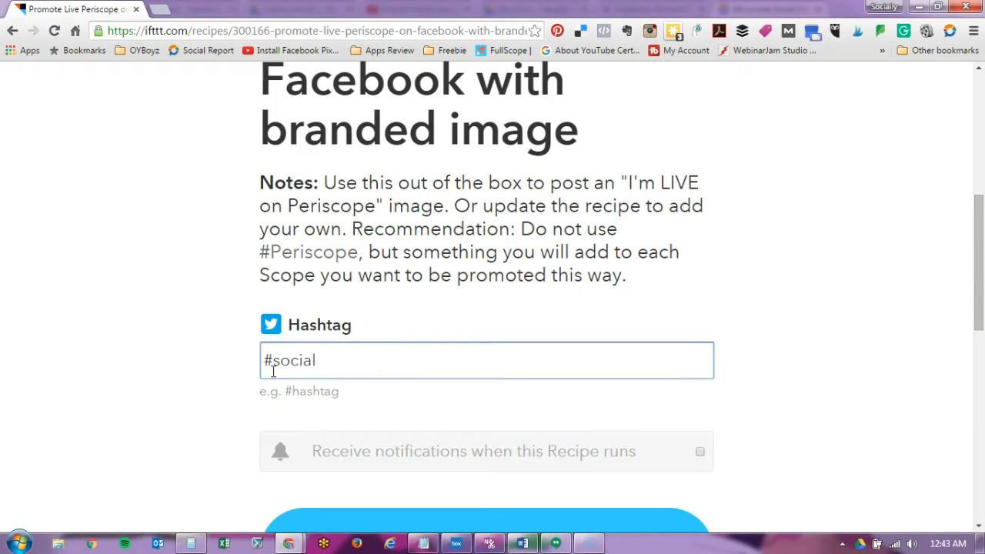
{"action": "type", "text": "lynina"}
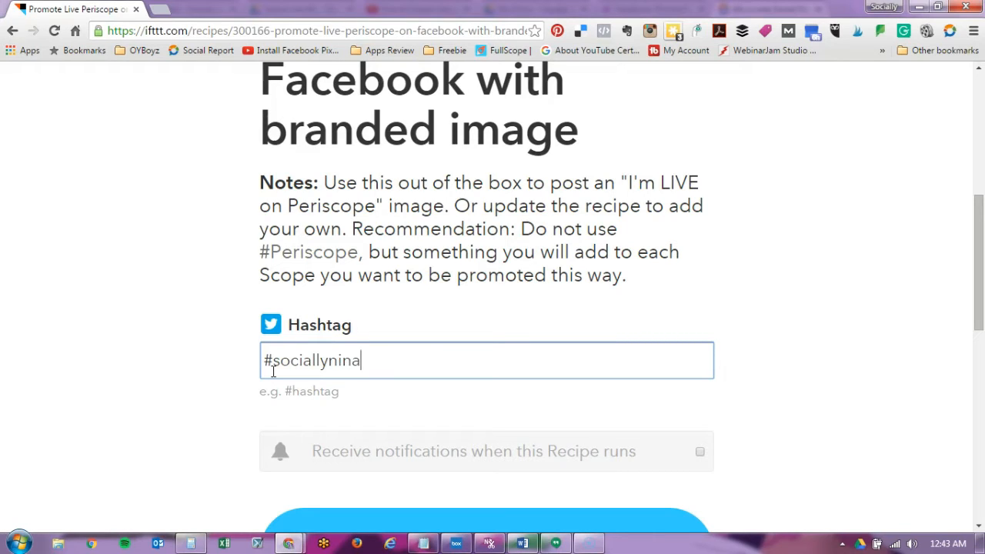
{"action": "mouse_move", "coordinate": [707, 314]}
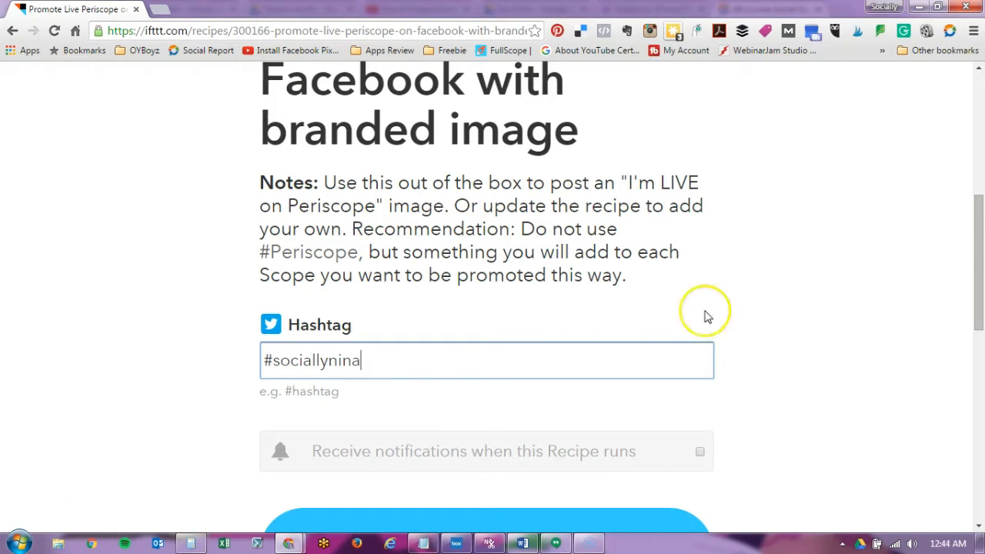
{"action": "scroll", "scroll_direction": "down", "scroll_amount": 3}
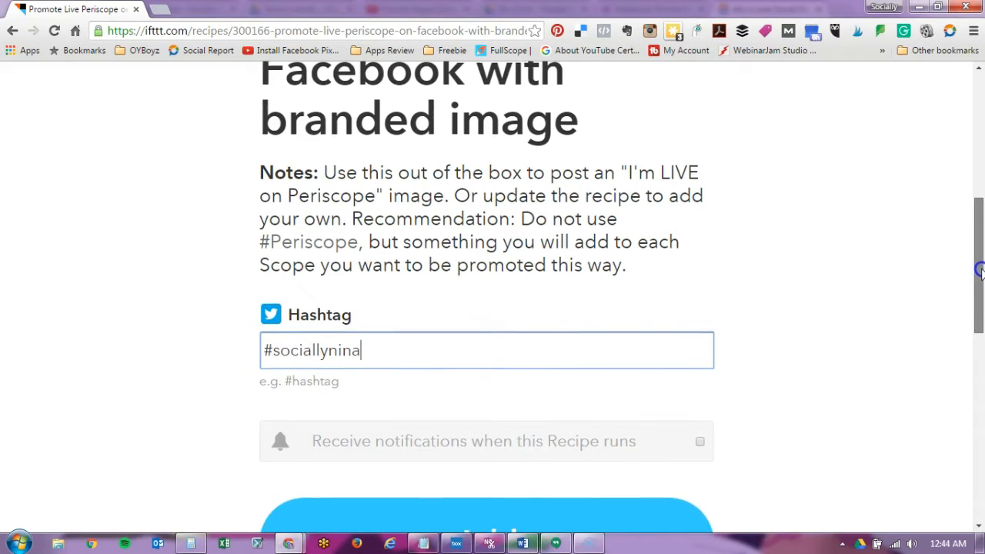
{"action": "scroll", "scroll_direction": "down", "scroll_amount": 3}
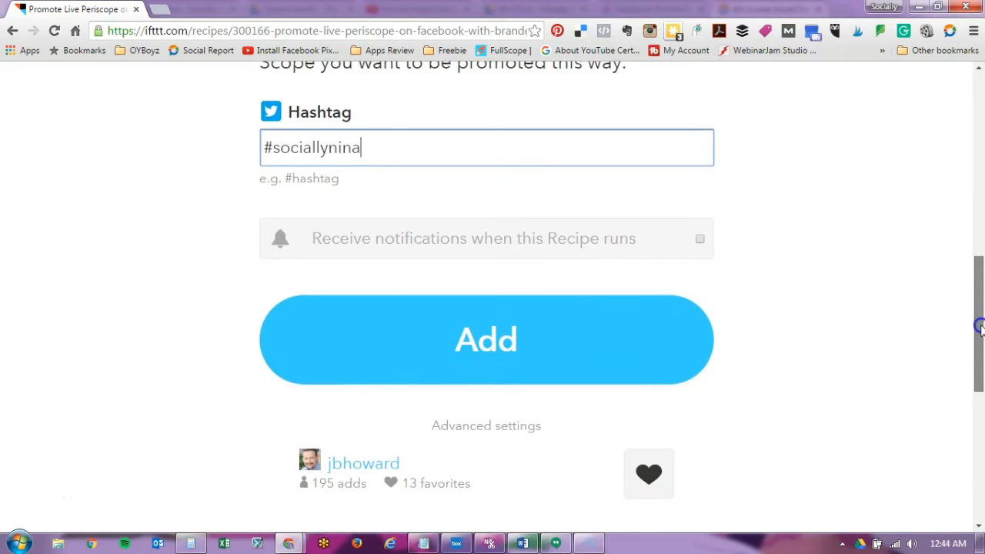
{"action": "scroll", "scroll_direction": "down", "scroll_amount": 3}
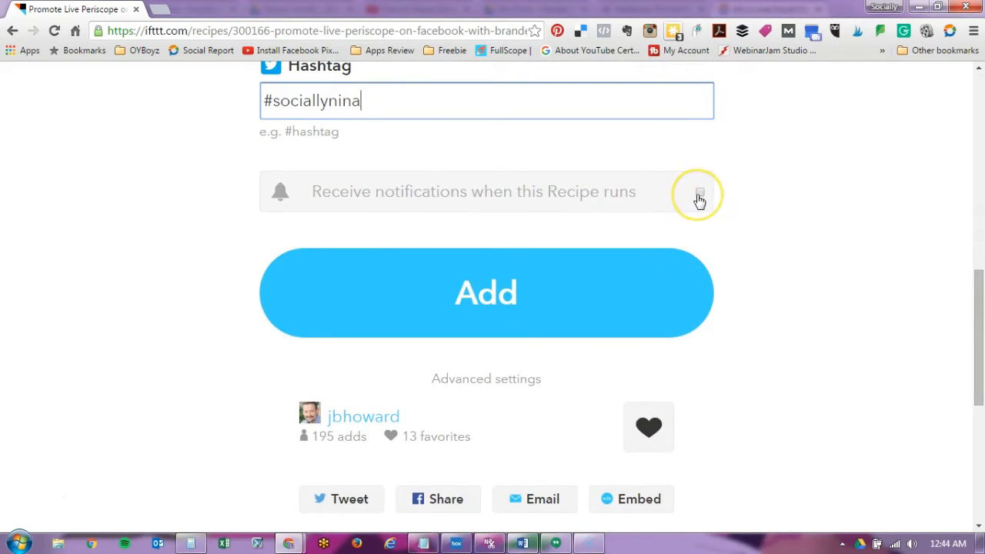
{"action": "left_click", "coordinate": [698, 192]}
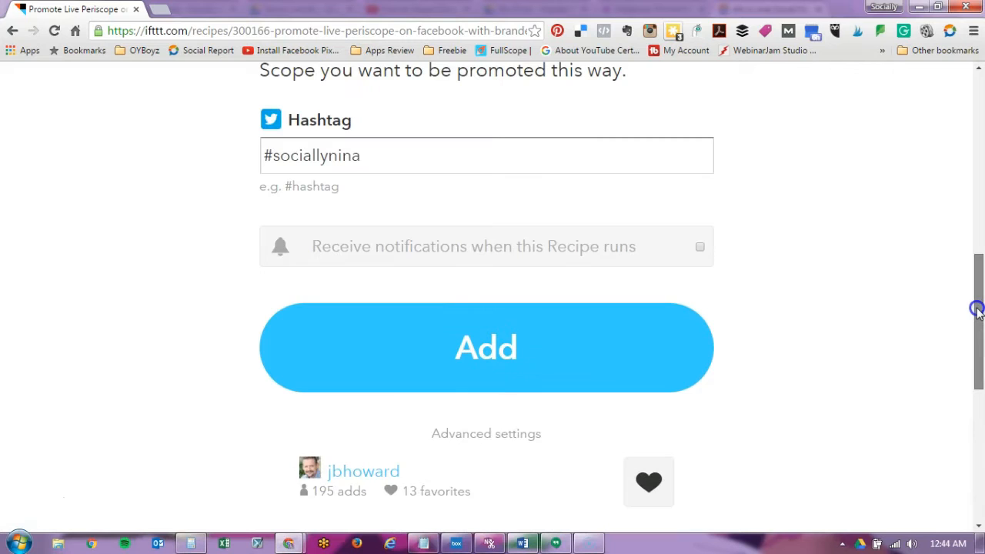
{"action": "scroll", "scroll_direction": "down", "scroll_amount": 3}
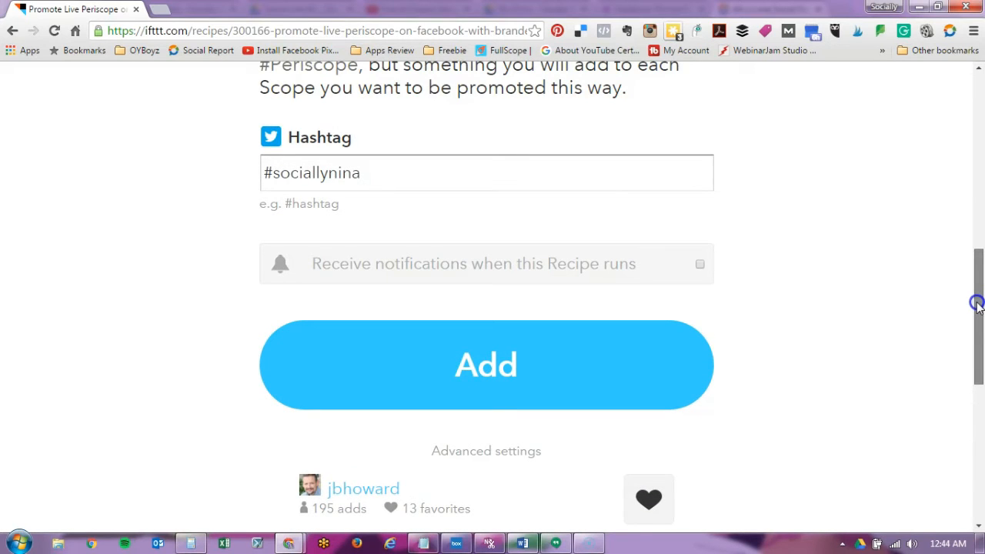
{"action": "scroll", "scroll_direction": "down", "scroll_amount": 3}
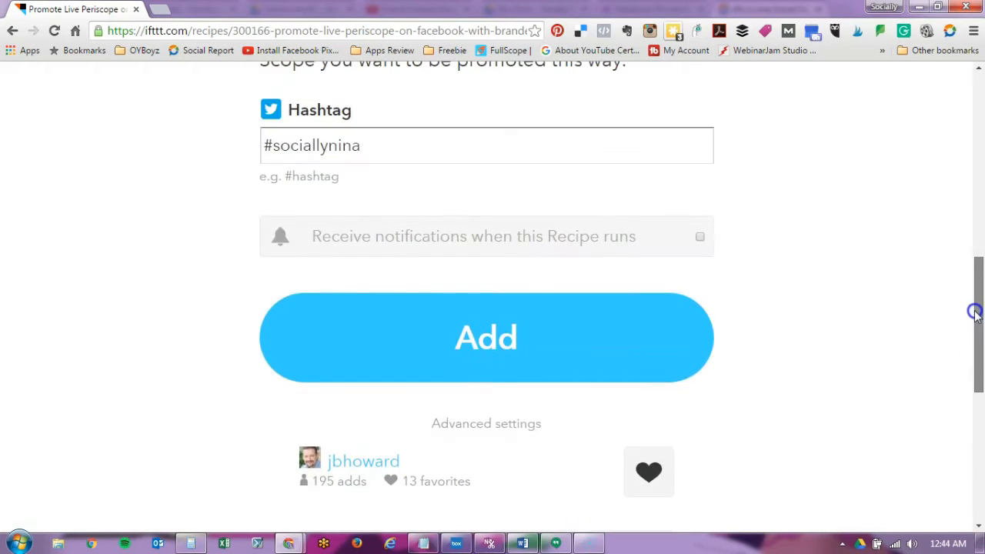
{"action": "scroll", "scroll_direction": "down", "scroll_amount": 3}
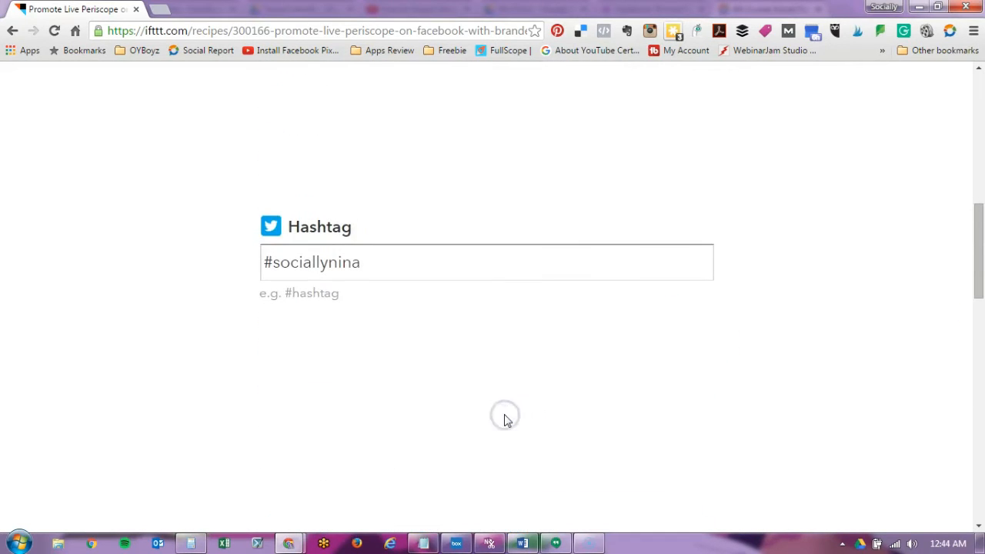
Step: Select the existing 7.png Photo URL and view it in a new browser tab
{"action": "scroll", "scroll_direction": "up", "scroll_amount": 3}
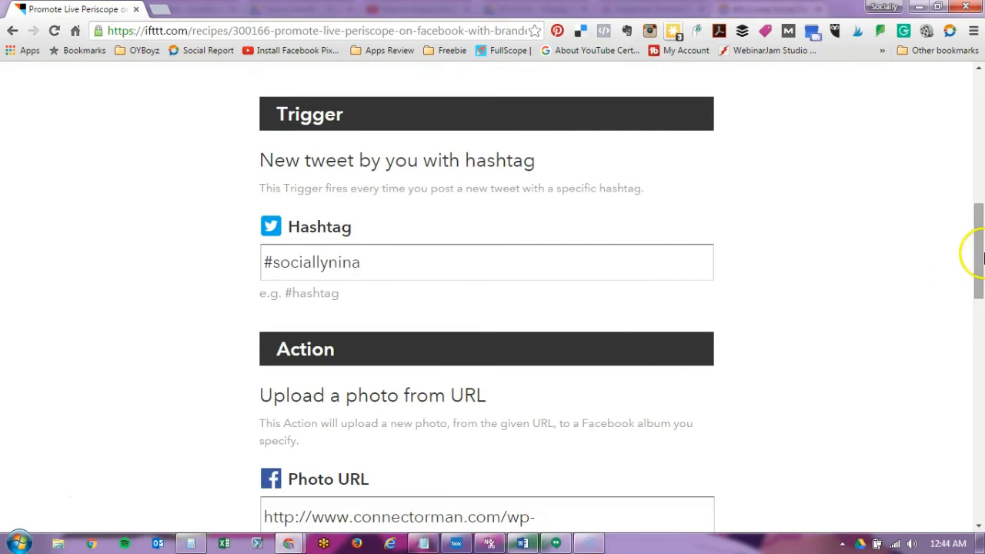
{"action": "scroll", "scroll_direction": "down", "scroll_amount": 3}
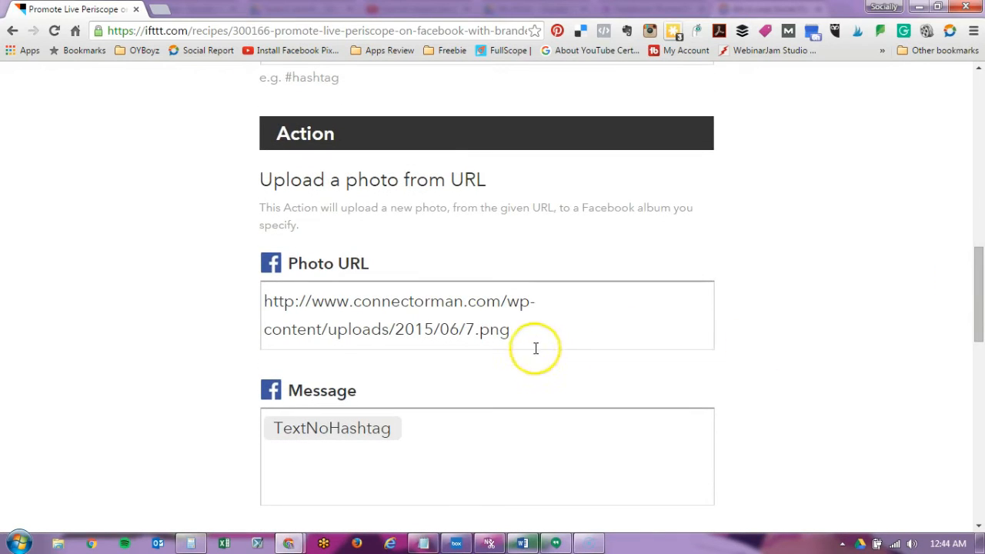
{"action": "left_click", "coordinate": [262, 306]}
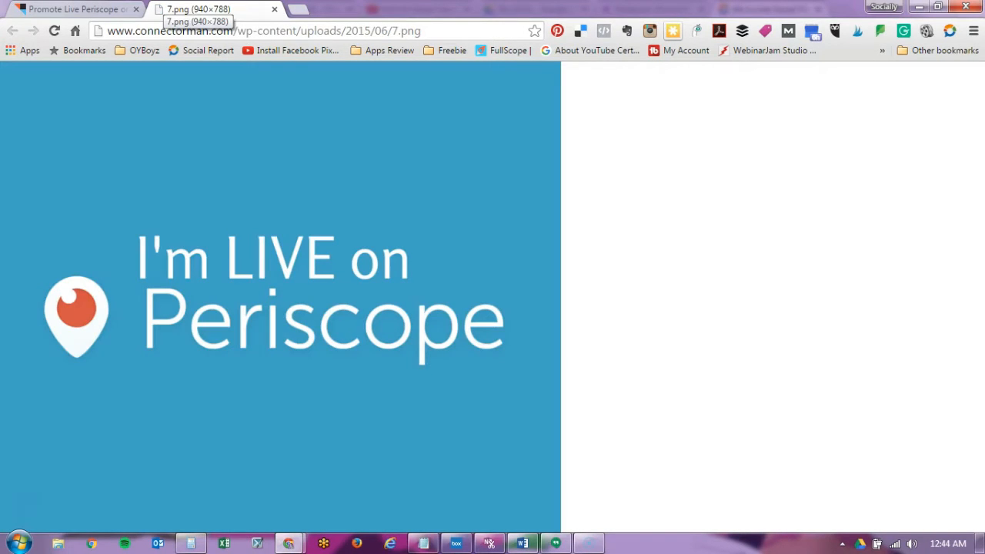
{"action": "left_click", "coordinate": [54, 30]}
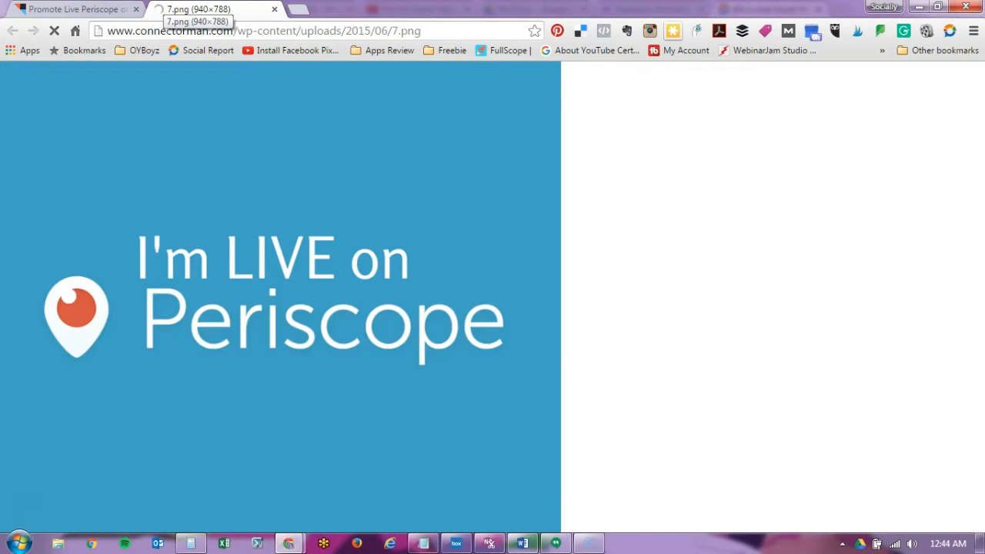
{"action": "left_click", "coordinate": [54, 31]}
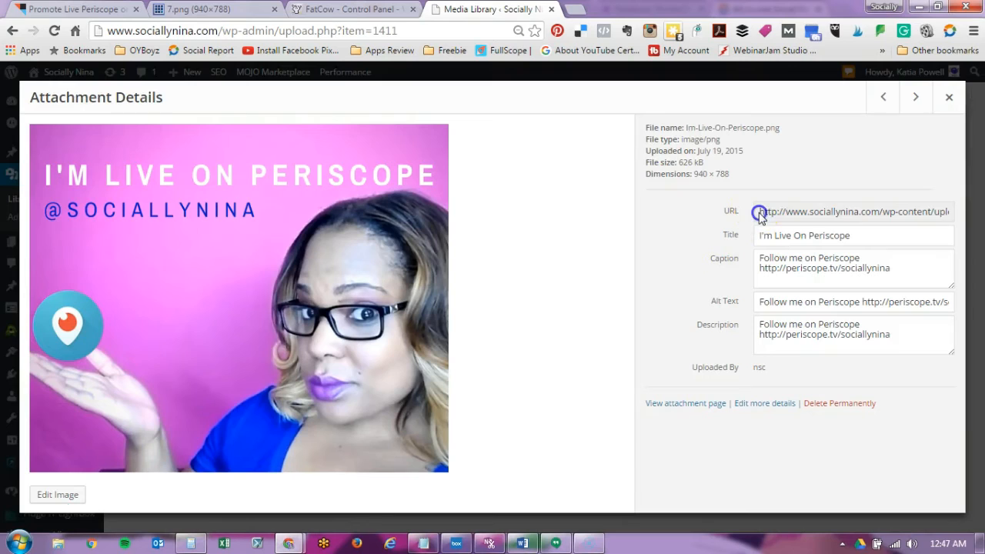
Step: Select and copy the Im-Live-On-Periscope.png attachment's file URL
{"action": "left_click", "coordinate": [853, 211]}
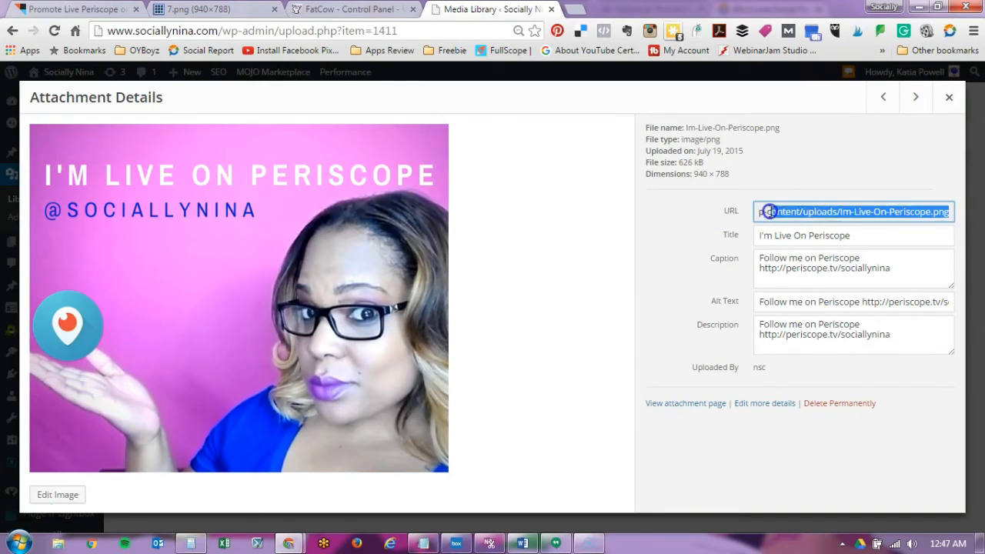
{"action": "left_click", "coordinate": [847, 211]}
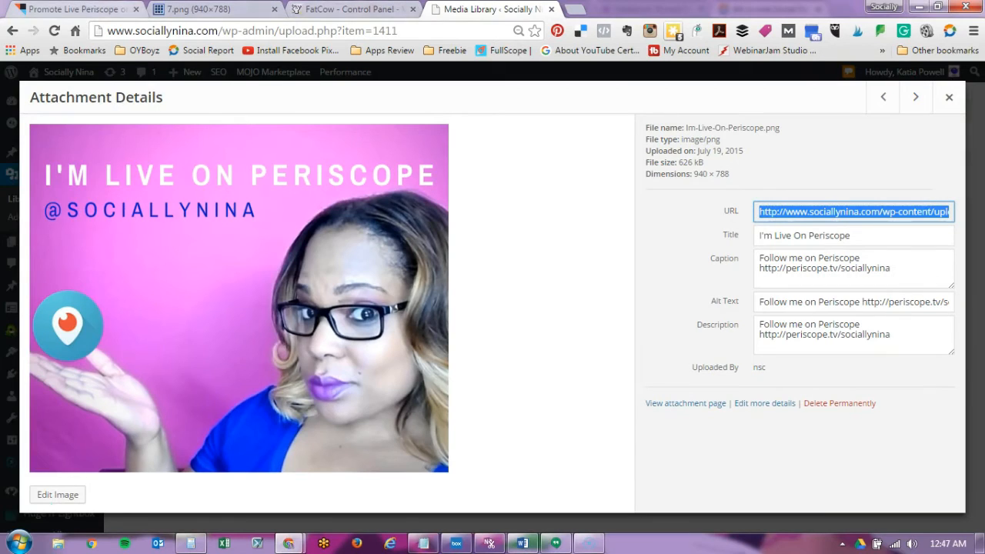
{"action": "right_click", "coordinate": [338, 315]}
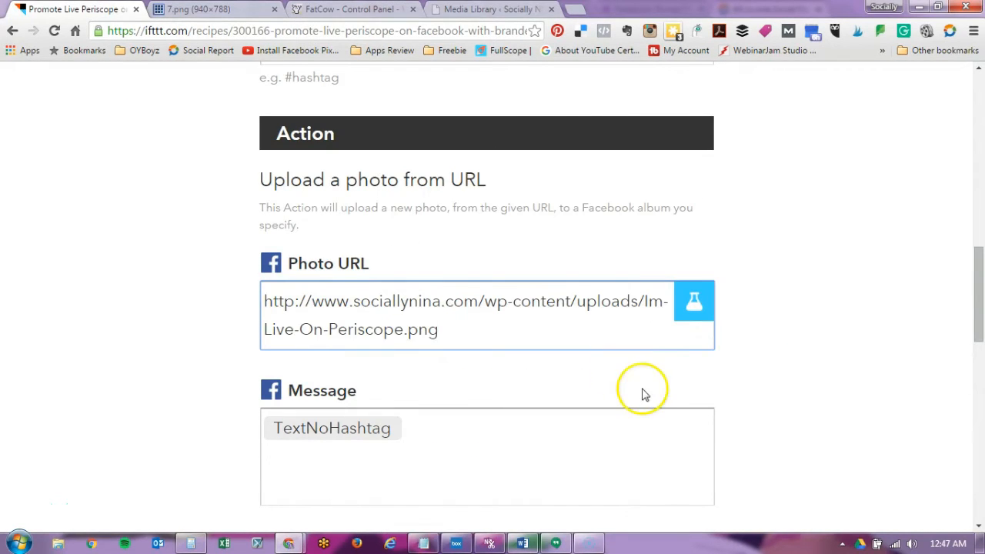
Step: Paste the branded image URL into Photo URL and add the recipe with album I'm Live
{"action": "left_click", "coordinate": [574, 308]}
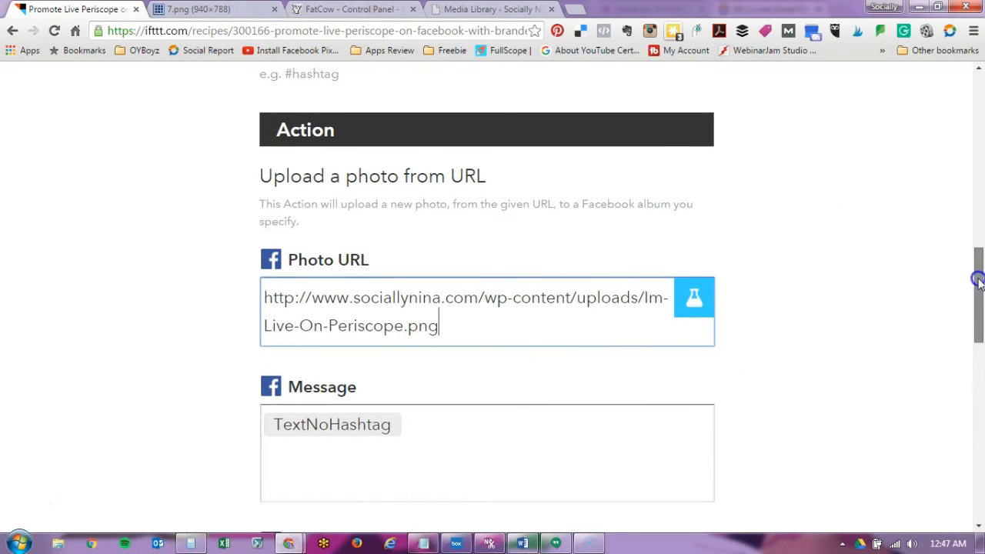
{"action": "scroll", "scroll_direction": "down", "scroll_amount": 3}
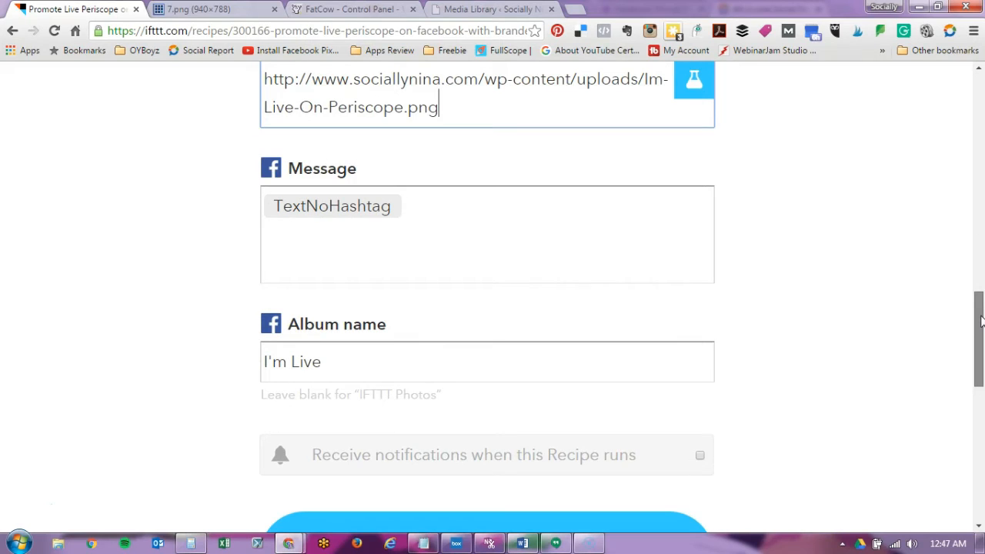
{"action": "scroll", "scroll_direction": "down", "scroll_amount": 3}
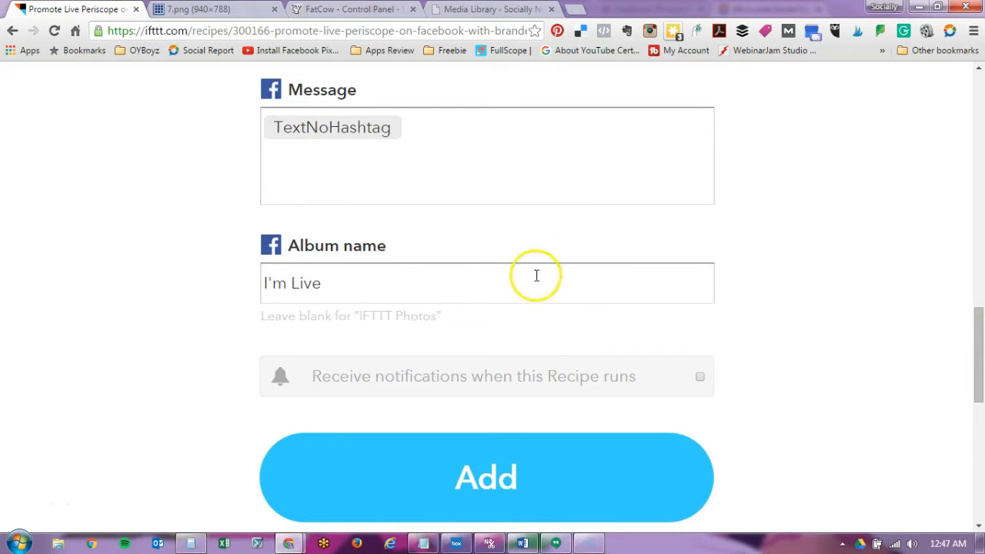
{"action": "mouse_move", "coordinate": [562, 282]}
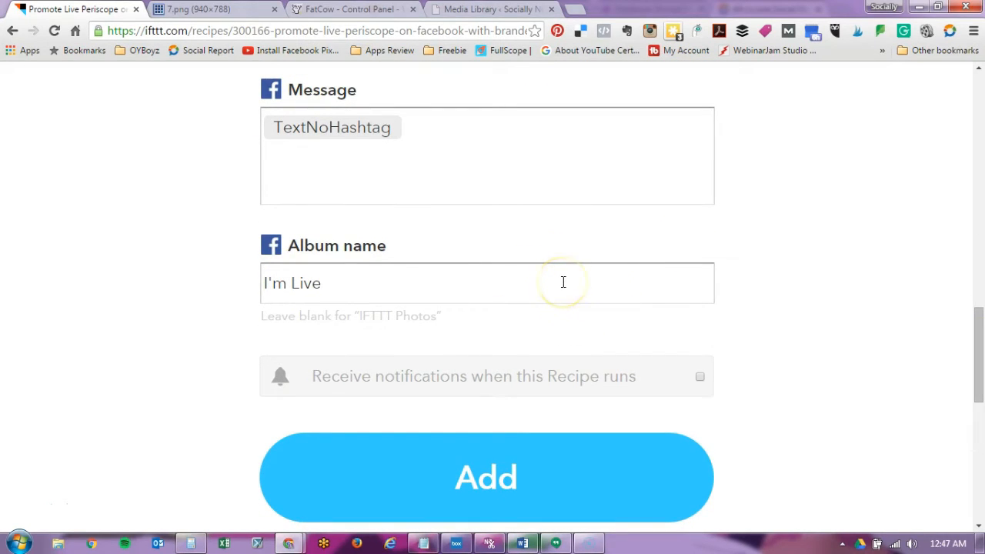
{"action": "scroll", "scroll_direction": "down", "scroll_amount": 3}
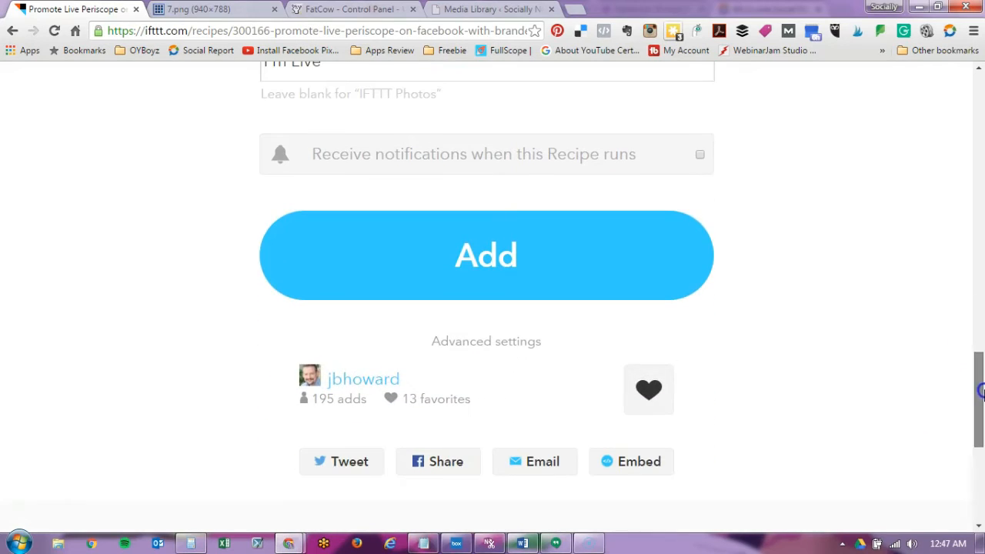
{"action": "left_click", "coordinate": [486, 256]}
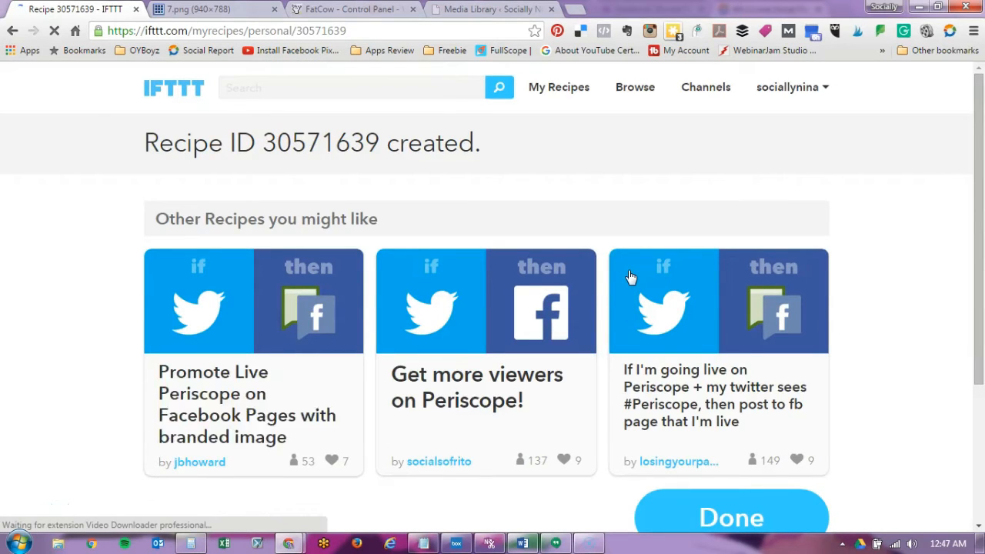
Step: Go to My Recipes and open the new Twitter-to-Facebook Periscope recipe's edit page
{"action": "left_click", "coordinate": [731, 517]}
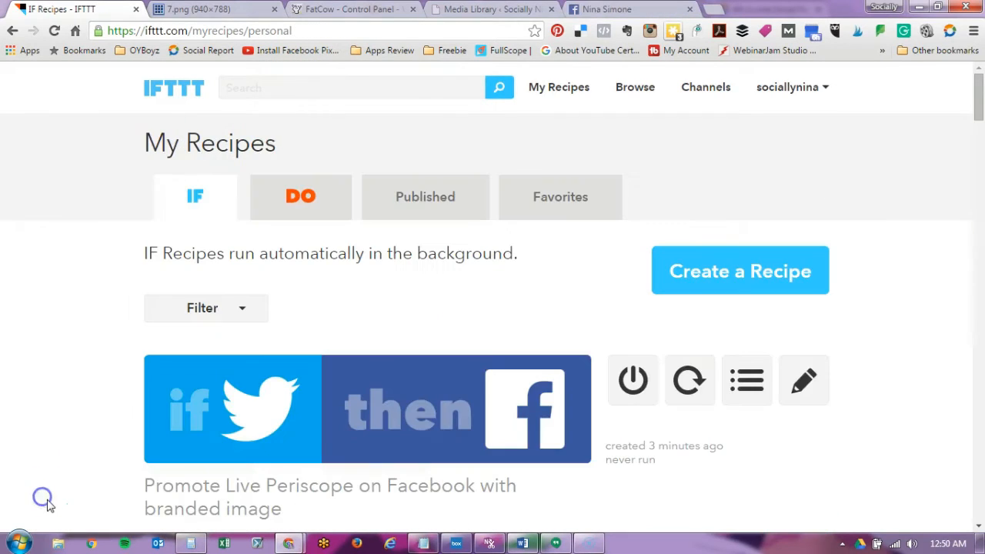
{"action": "mouse_move", "coordinate": [705, 87]}
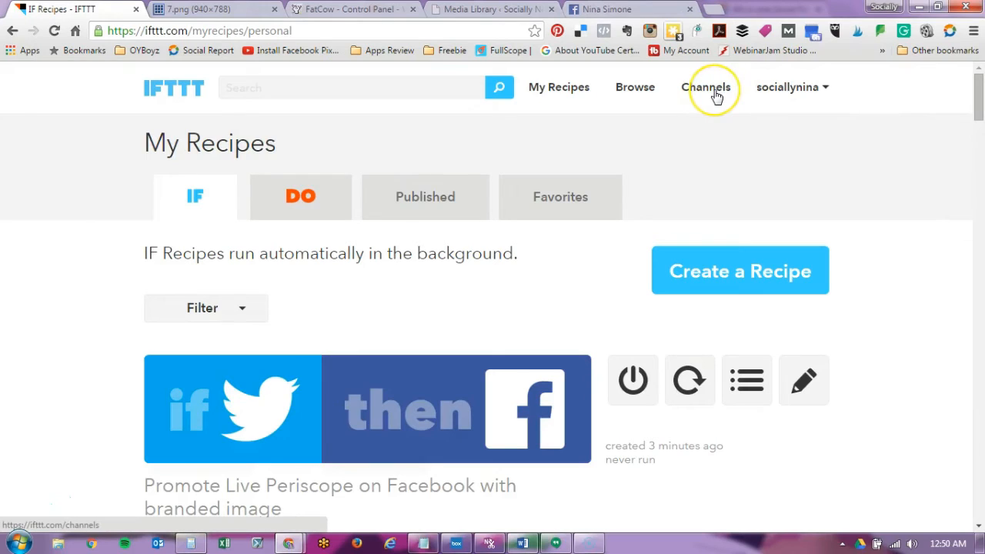
{"action": "mouse_move", "coordinate": [706, 87]}
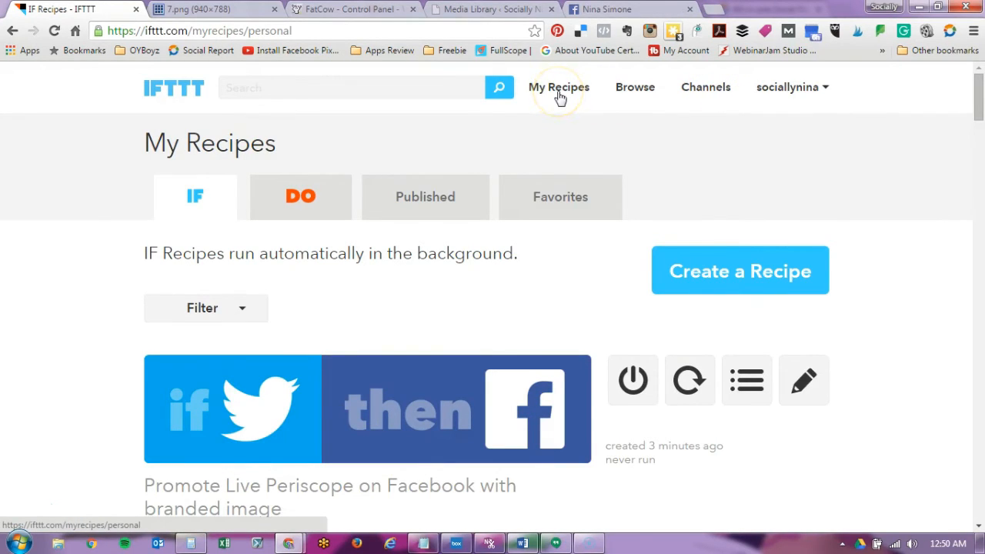
{"action": "mouse_move", "coordinate": [543, 90]}
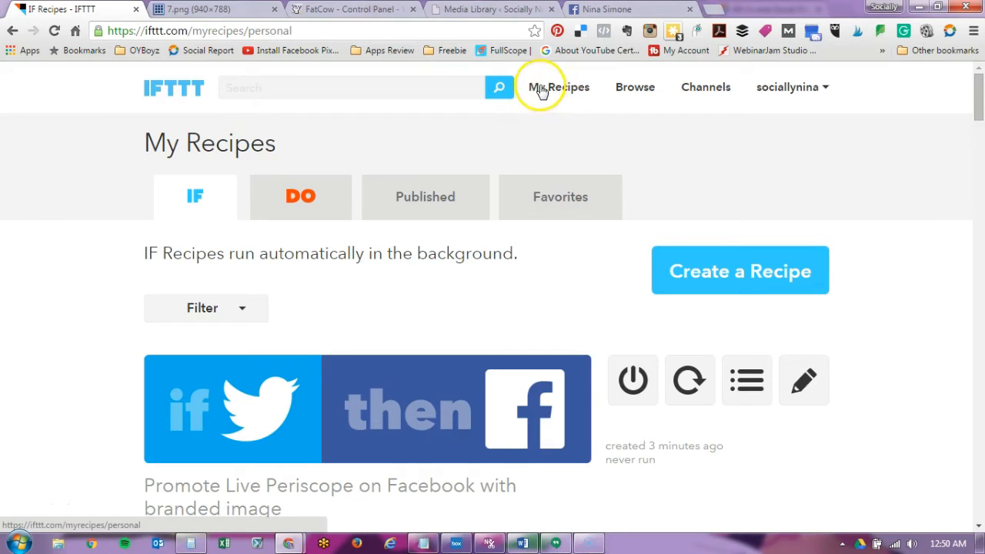
{"action": "scroll", "scroll_direction": "down", "scroll_amount": 3}
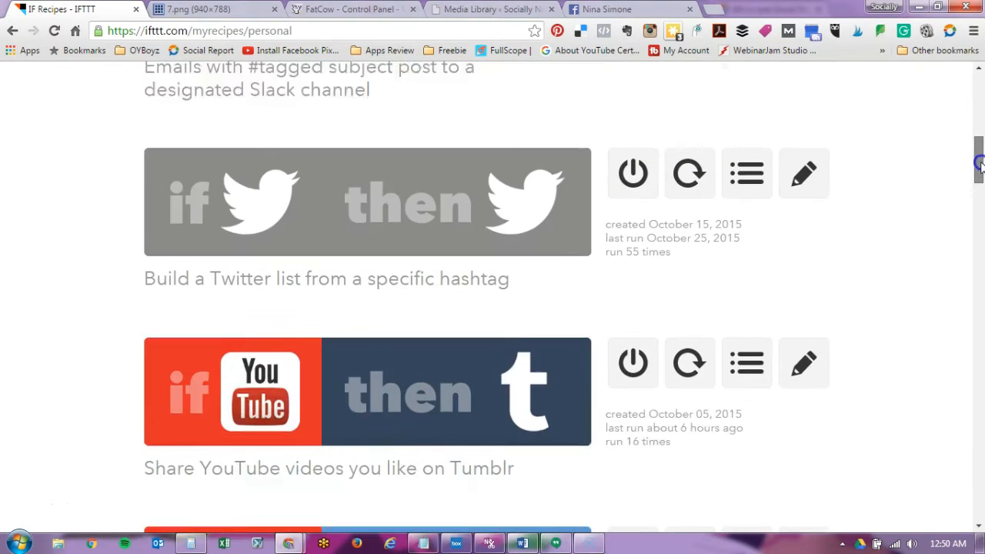
{"action": "scroll", "scroll_direction": "down", "scroll_amount": 3}
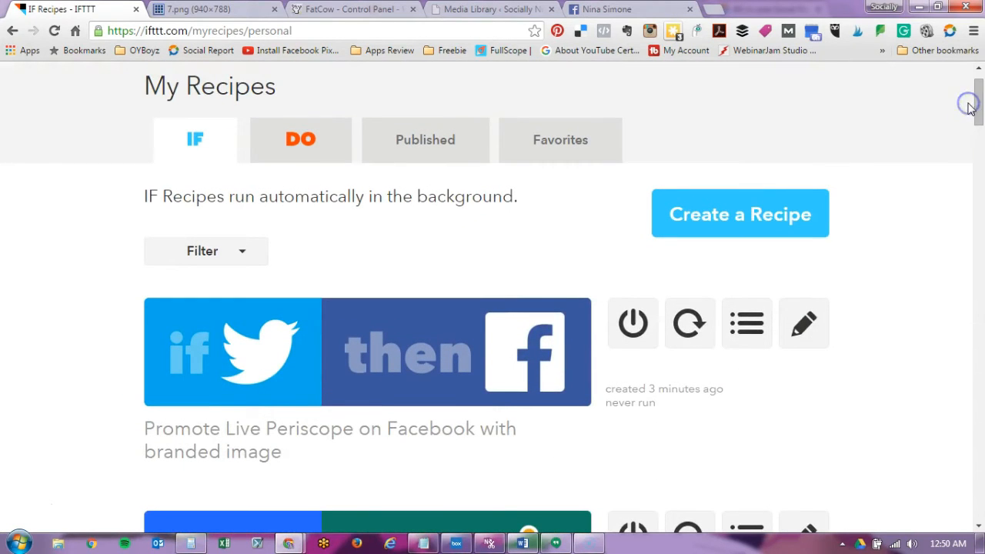
{"action": "mouse_move", "coordinate": [803, 323]}
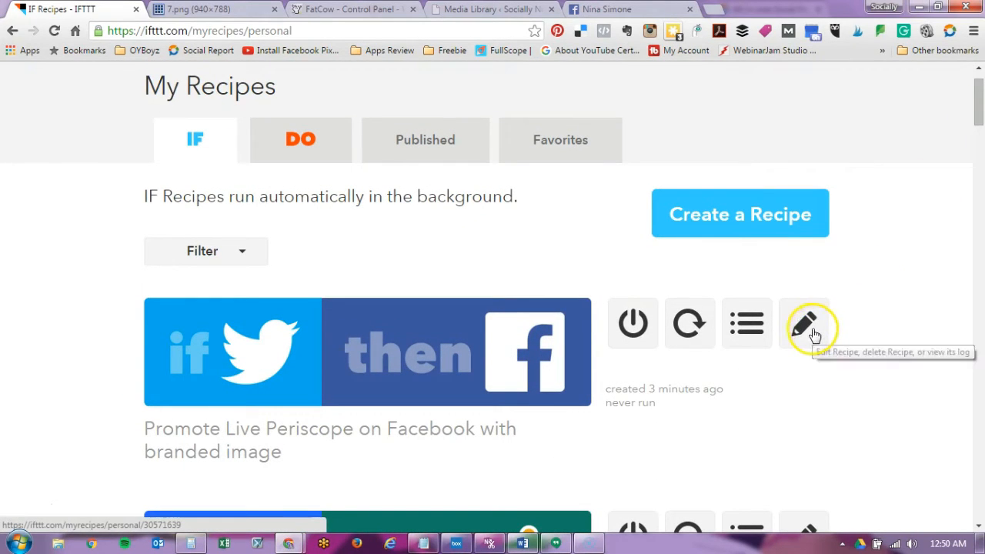
{"action": "left_click", "coordinate": [804, 322]}
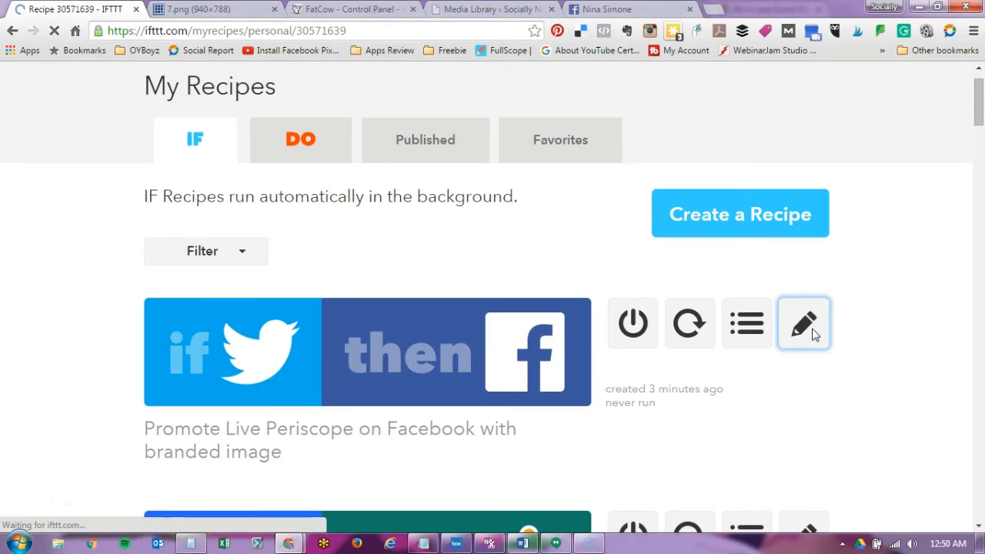
Step: Add 'I'm live on Periscope join me!' under the tweet text in the Facebook message
{"action": "left_click", "coordinate": [804, 322]}
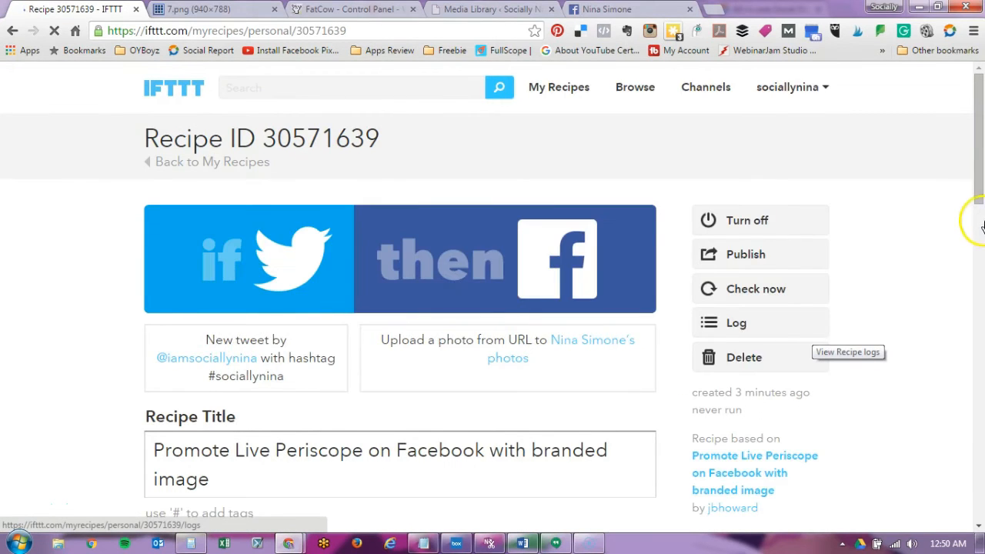
{"action": "scroll", "scroll_direction": "down", "scroll_amount": 3}
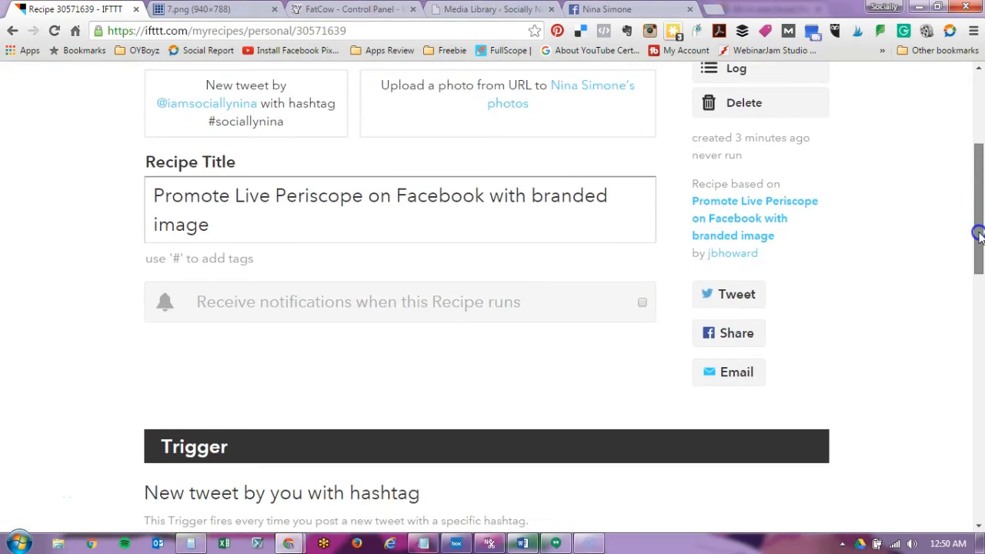
{"action": "scroll", "scroll_direction": "down", "scroll_amount": 3}
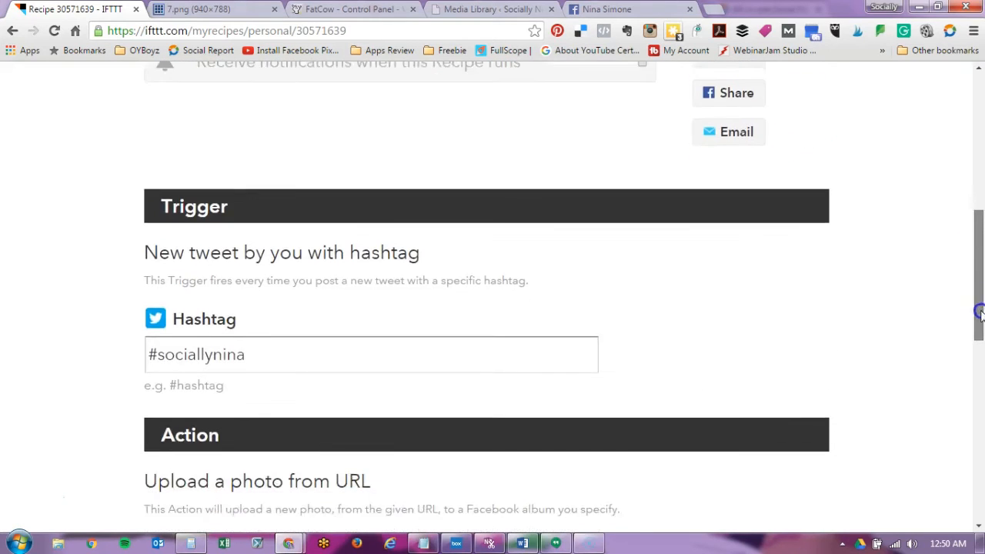
{"action": "scroll", "scroll_direction": "down", "scroll_amount": 3}
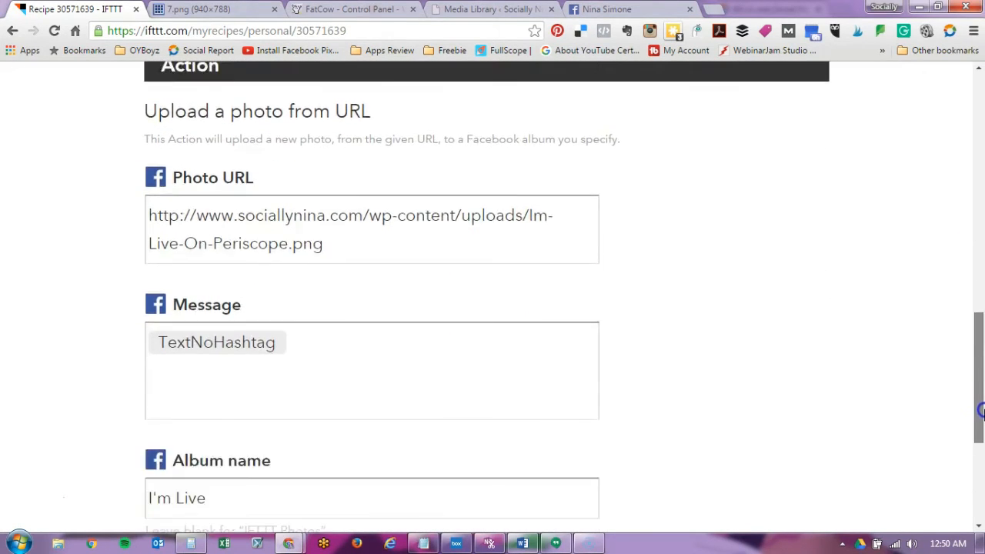
{"action": "scroll", "scroll_direction": "down", "scroll_amount": 3}
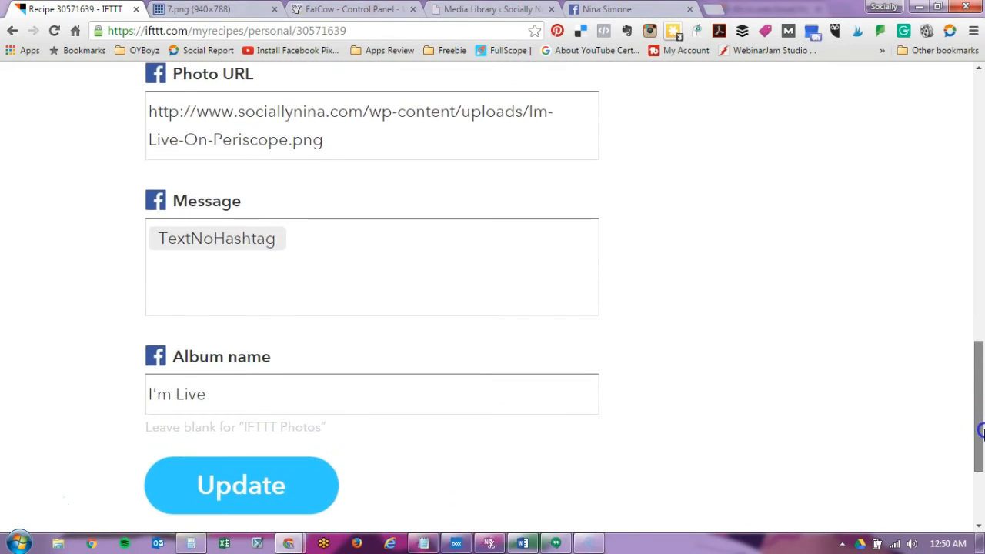
{"action": "left_click", "coordinate": [231, 239]}
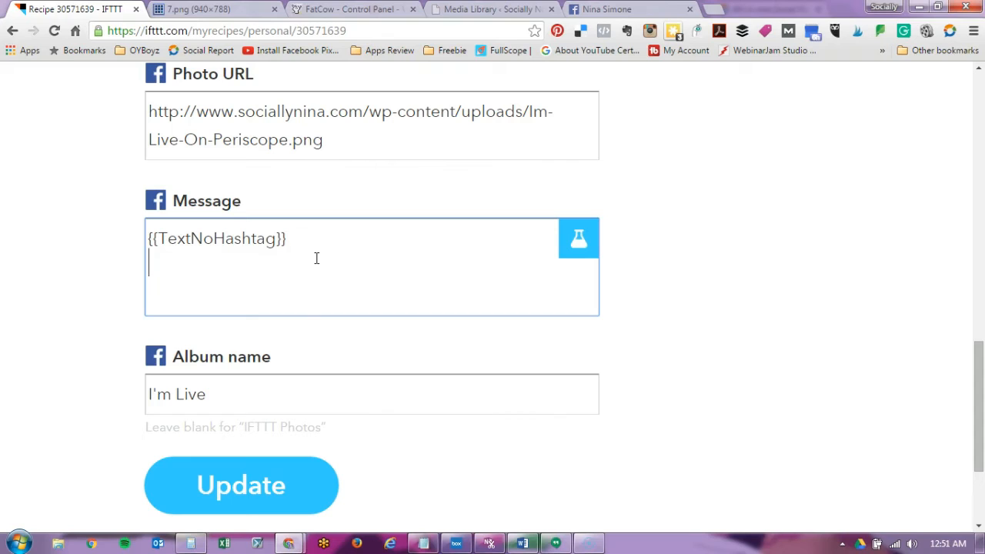
{"action": "type", "text": "I'm live"}
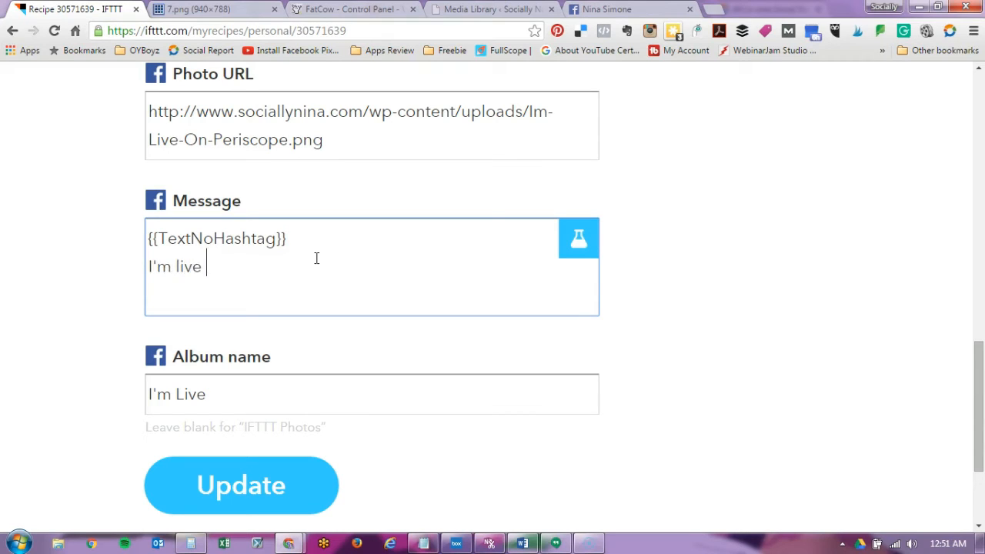
{"action": "type", "text": "on Periscope"}
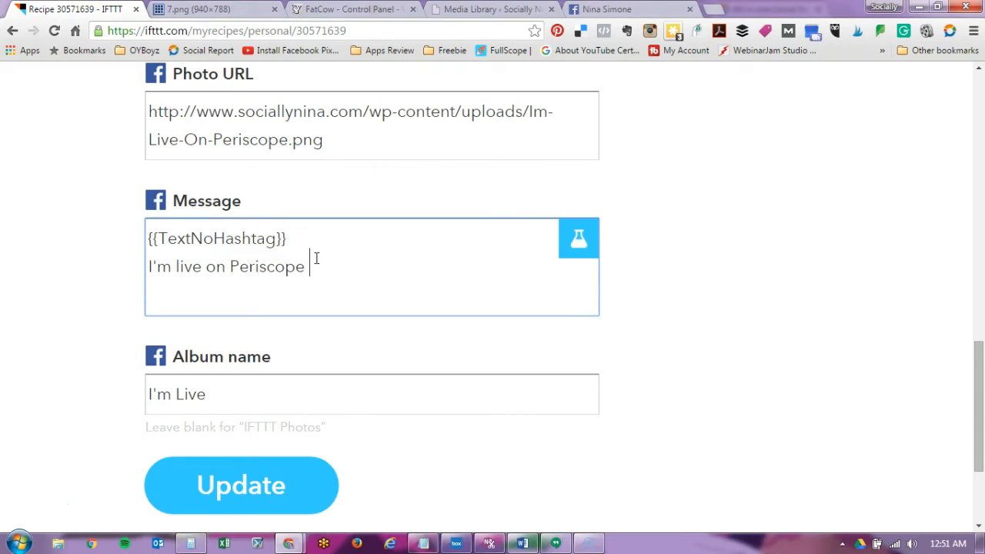
{"action": "type", "text": "join me!"}
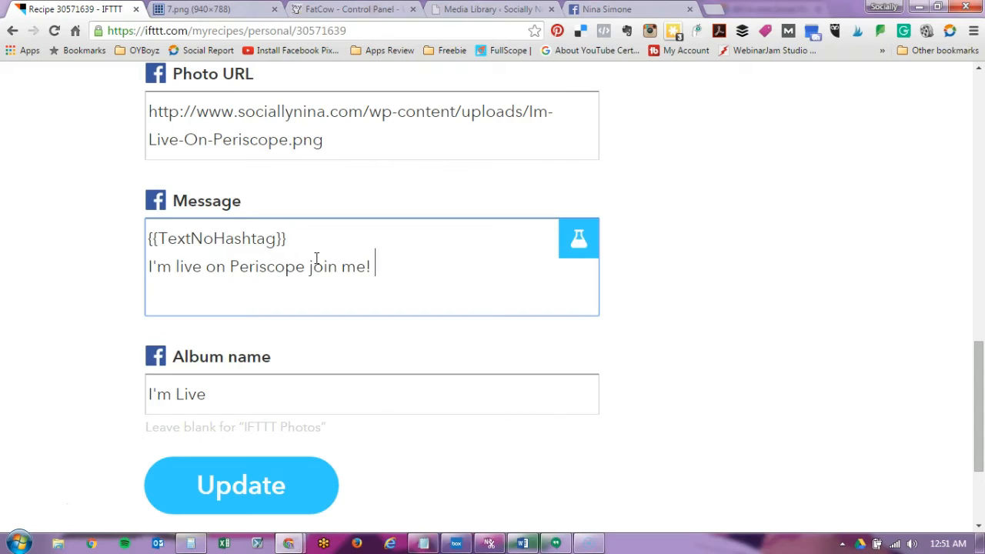
{"action": "type", "text": "http://"}
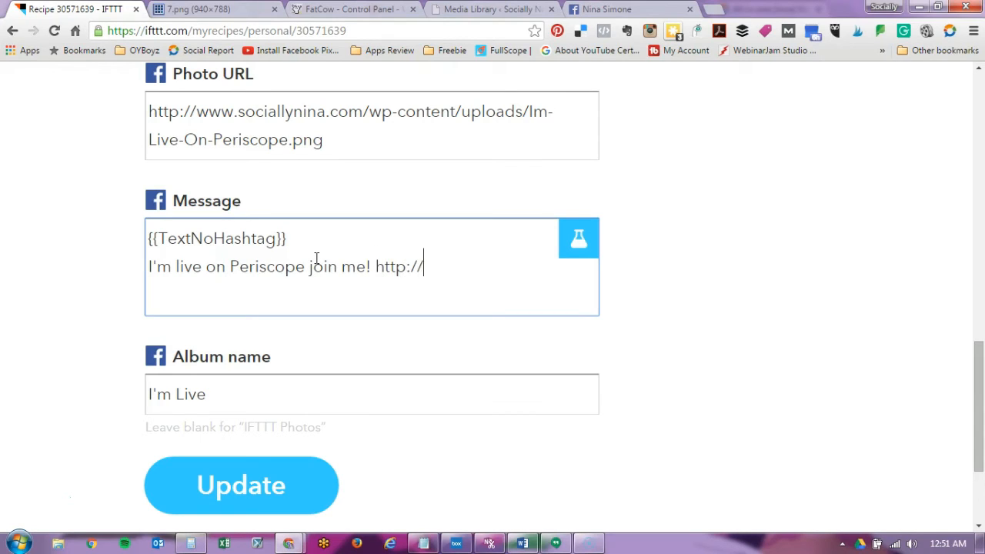
{"action": "type", "text": "peris"}
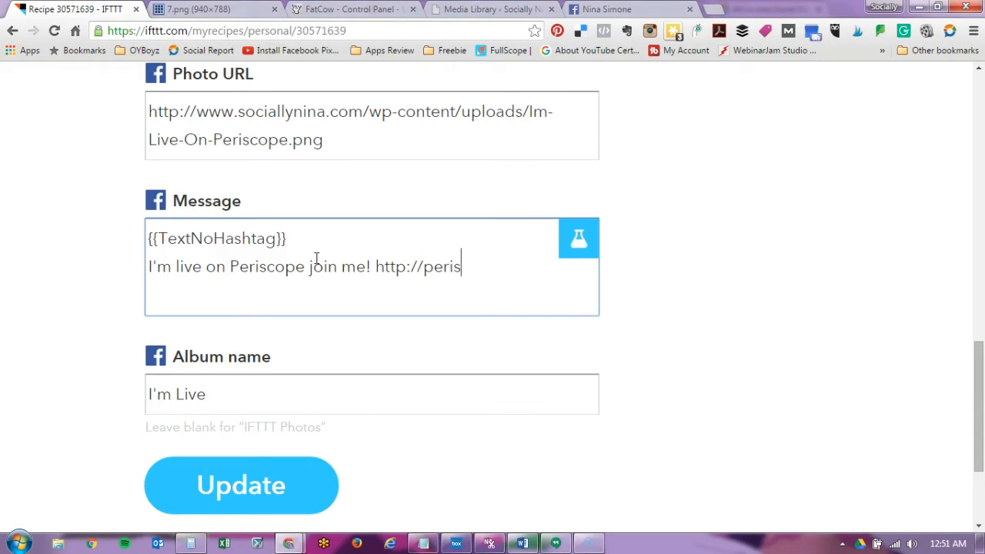
{"action": "type", "text": "cope.tv/"}
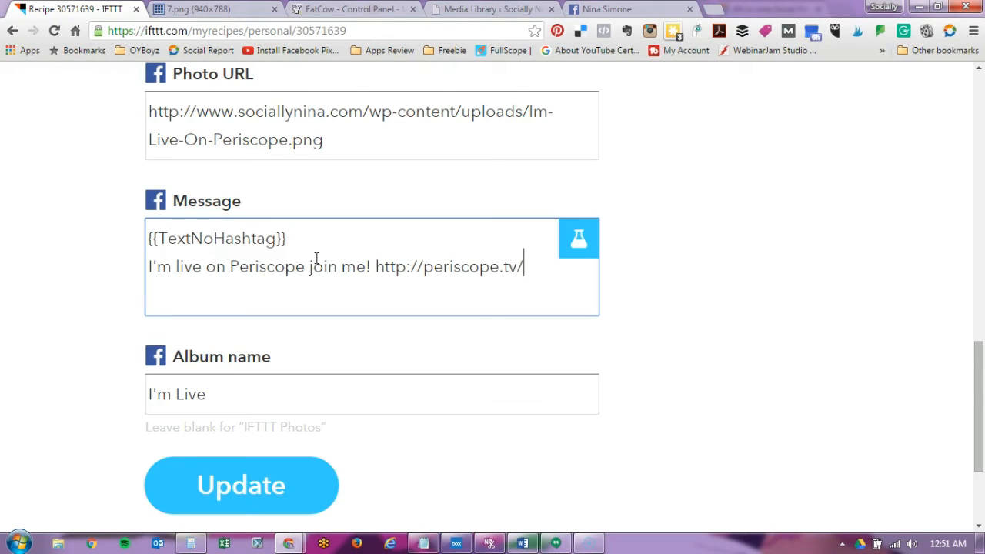
{"action": "type", "text": "sociallyni"}
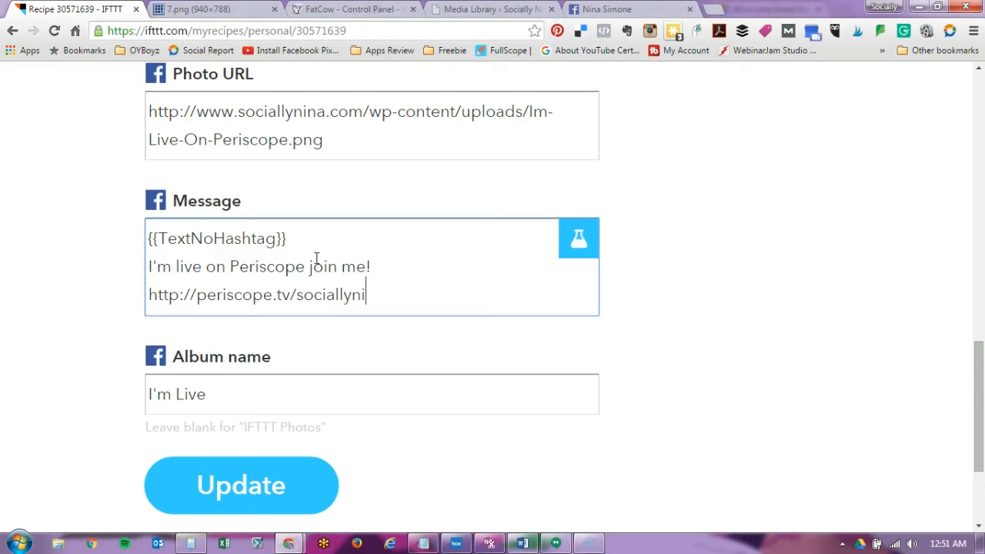
{"action": "type", "text": "na"}
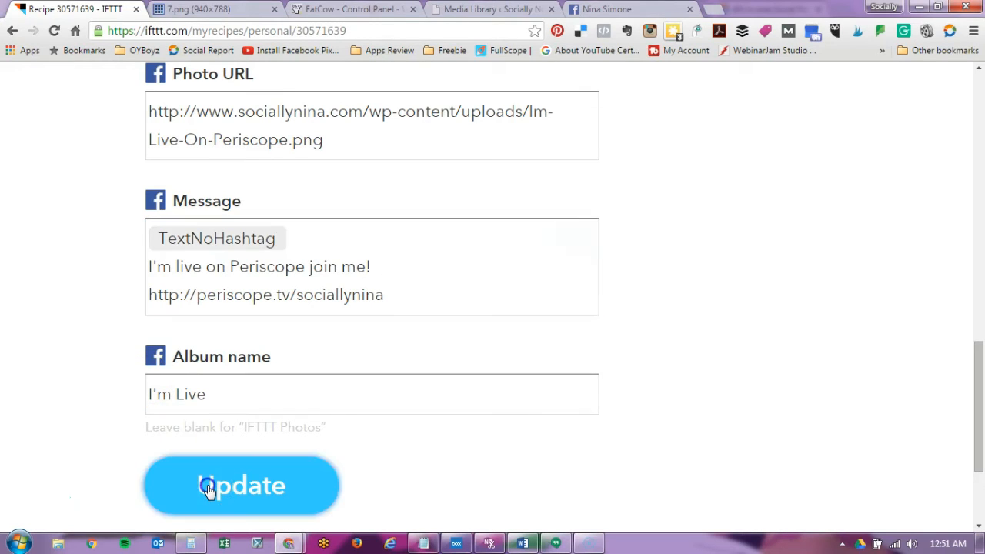
{"action": "left_click", "coordinate": [240, 486]}
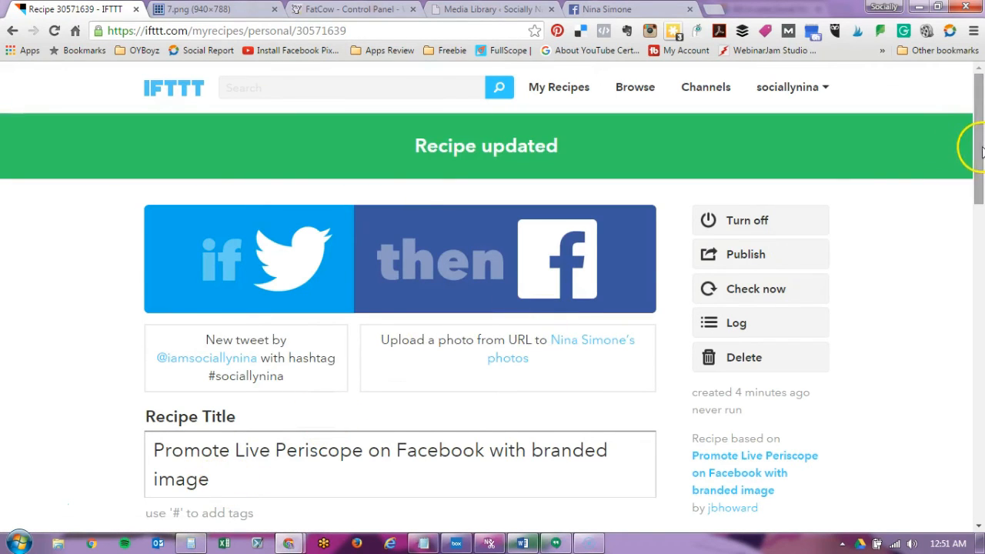
Step: Confirm the Periscope recipe has run twice, then switch to the Facebook tab
{"action": "scroll", "scroll_direction": "down", "scroll_amount": 3}
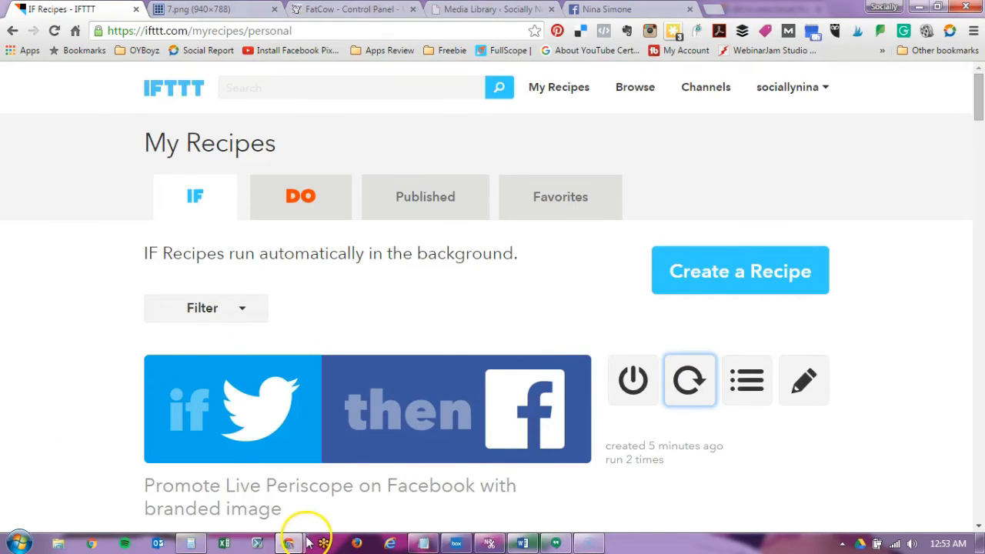
{"action": "mouse_move", "coordinate": [554, 469]}
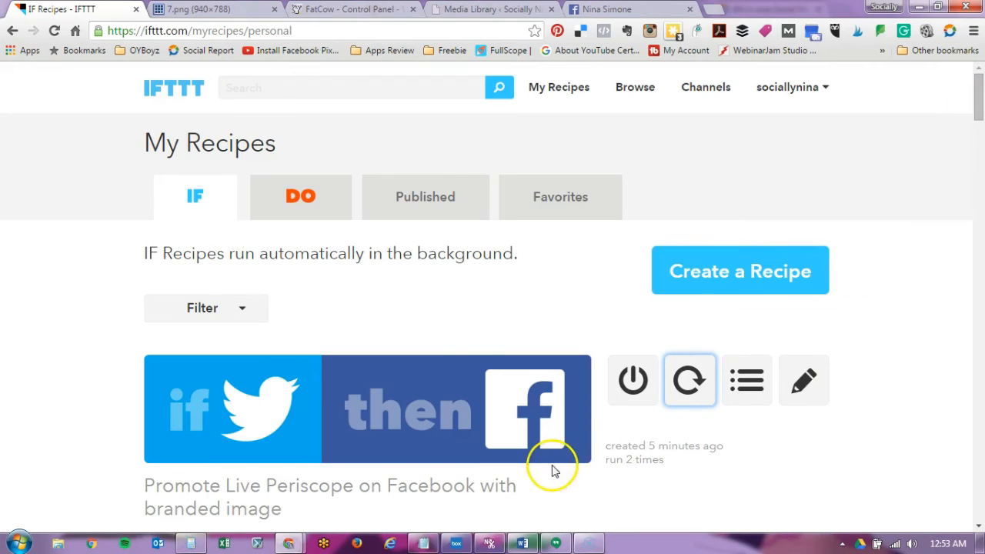
{"action": "mouse_move", "coordinate": [638, 458]}
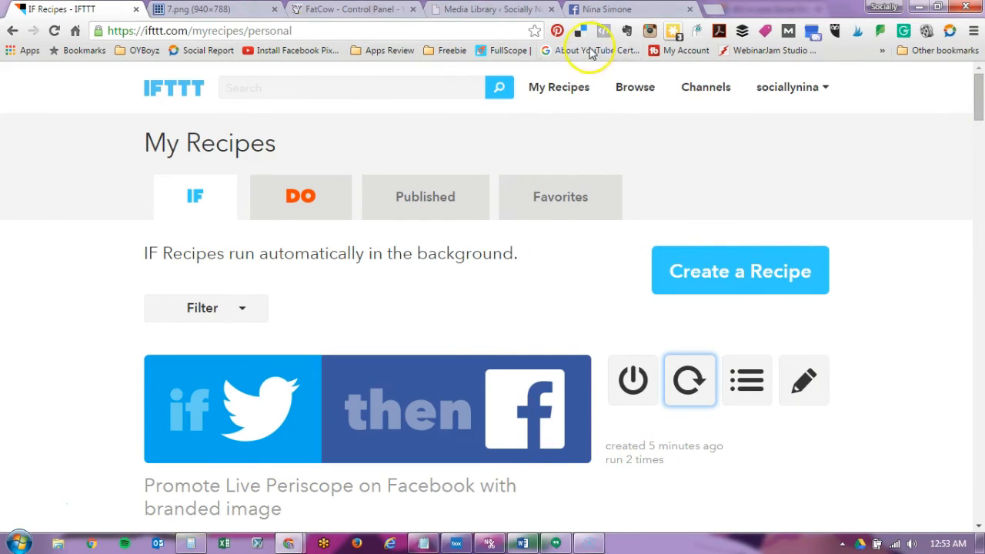
{"action": "left_click", "coordinate": [608, 9]}
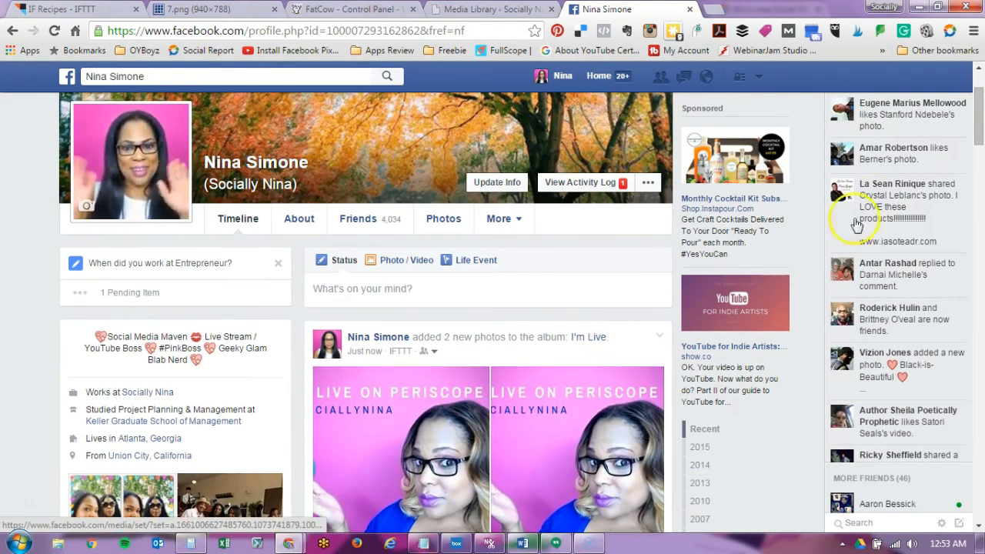
Step: Check the IFTTT post of two Periscope photos and its options, then return to IFTTT
{"action": "scroll", "scroll_direction": "down", "scroll_amount": 3}
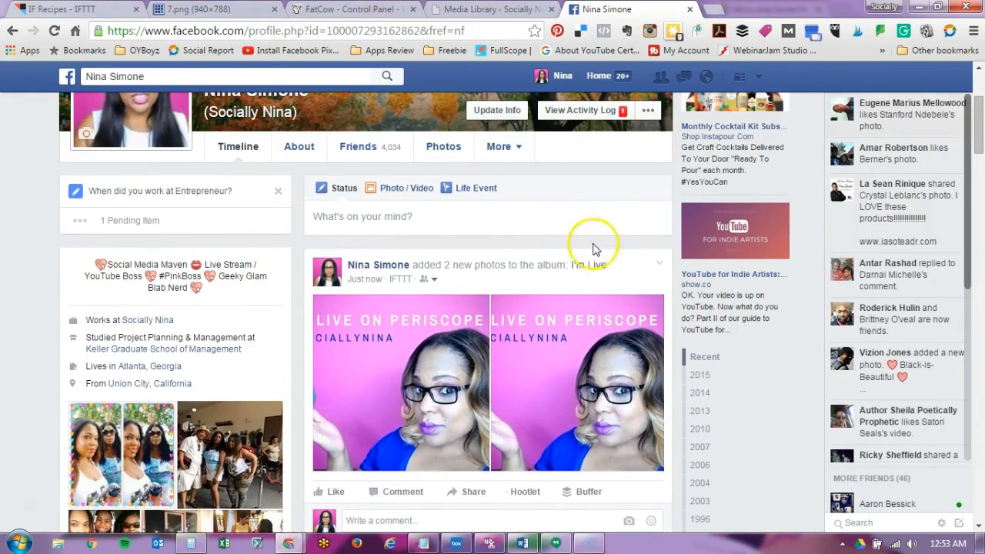
{"action": "left_click", "coordinate": [659, 265]}
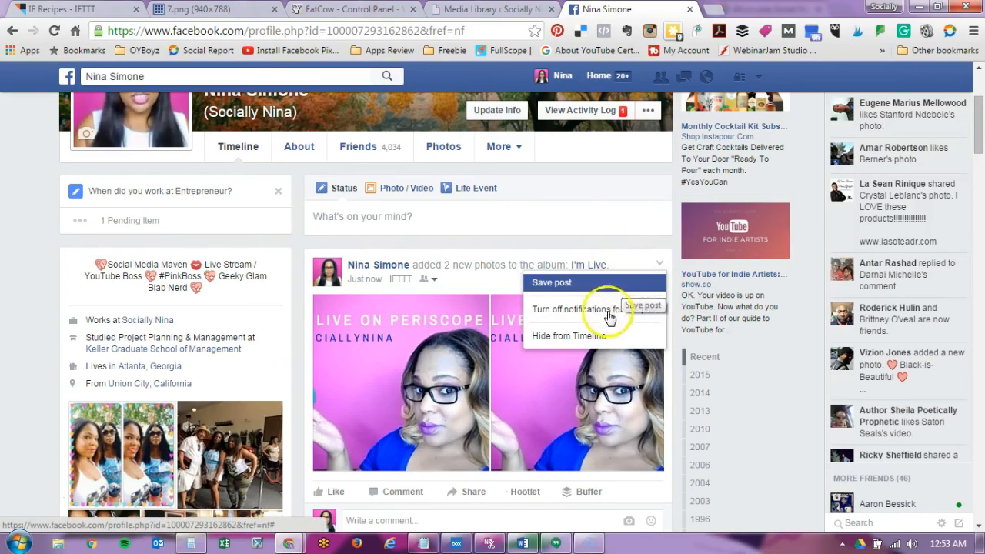
{"action": "mouse_move", "coordinate": [469, 250]}
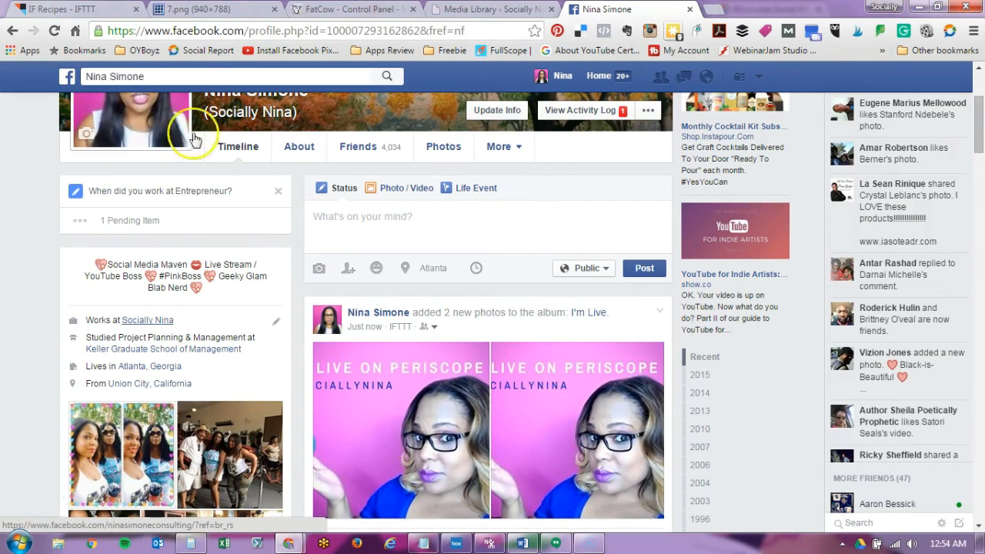
{"action": "left_click", "coordinate": [69, 9]}
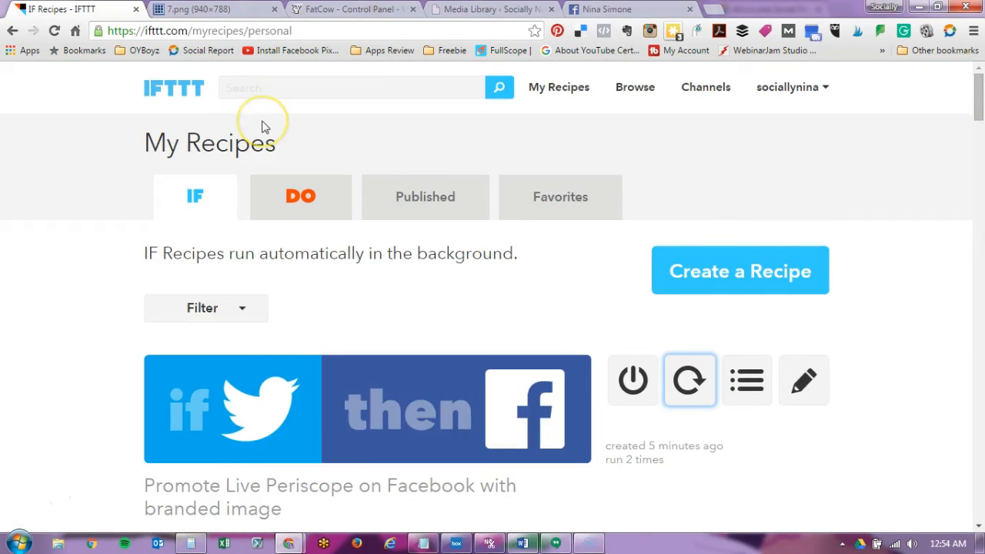